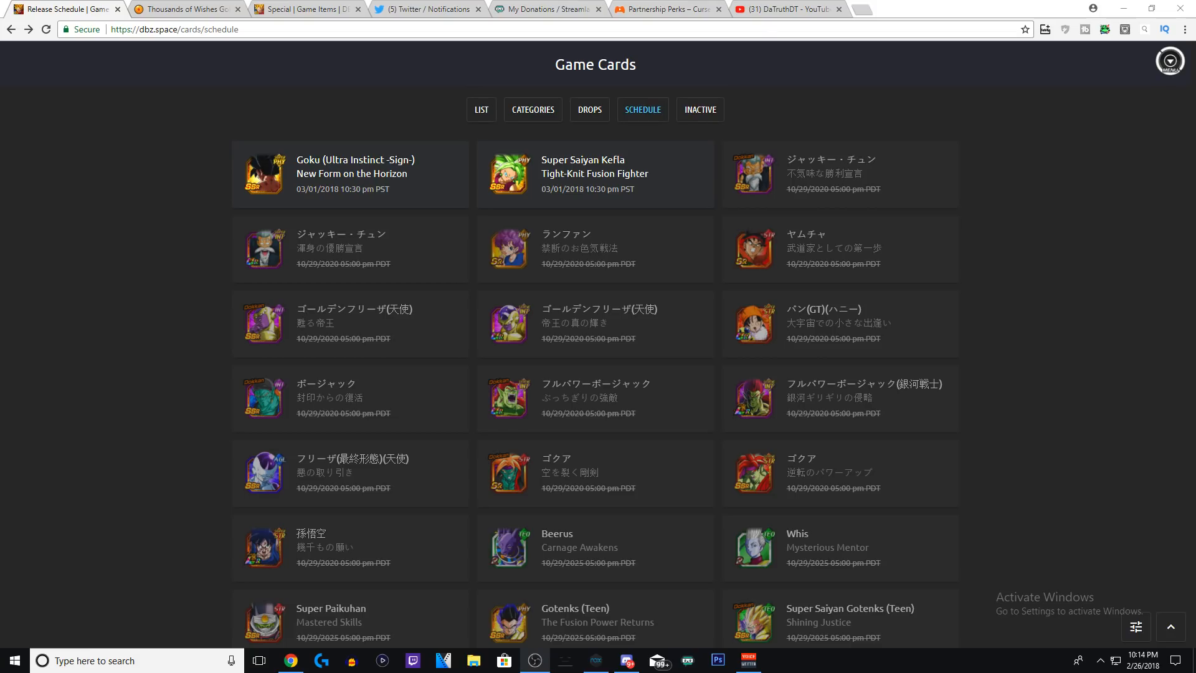
{"action": "scroll", "scroll_direction": "down", "scroll_amount": 3}
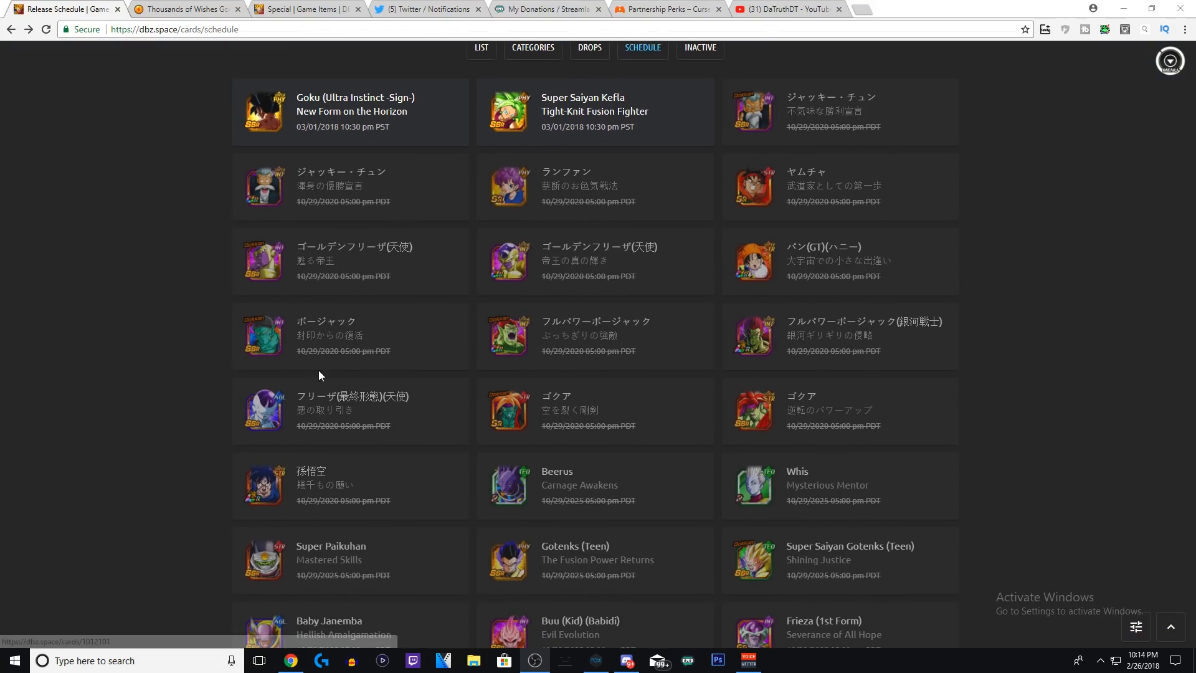
{"action": "mouse_move", "coordinate": [595, 271]}
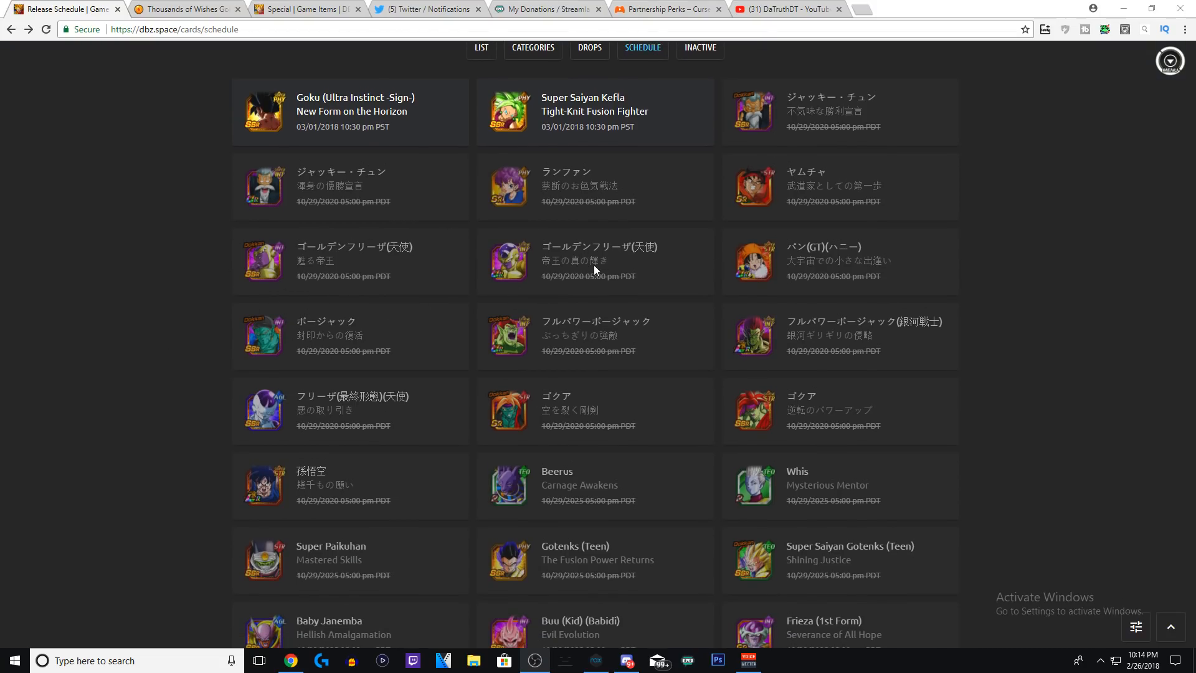
{"action": "mouse_move", "coordinate": [274, 121]}
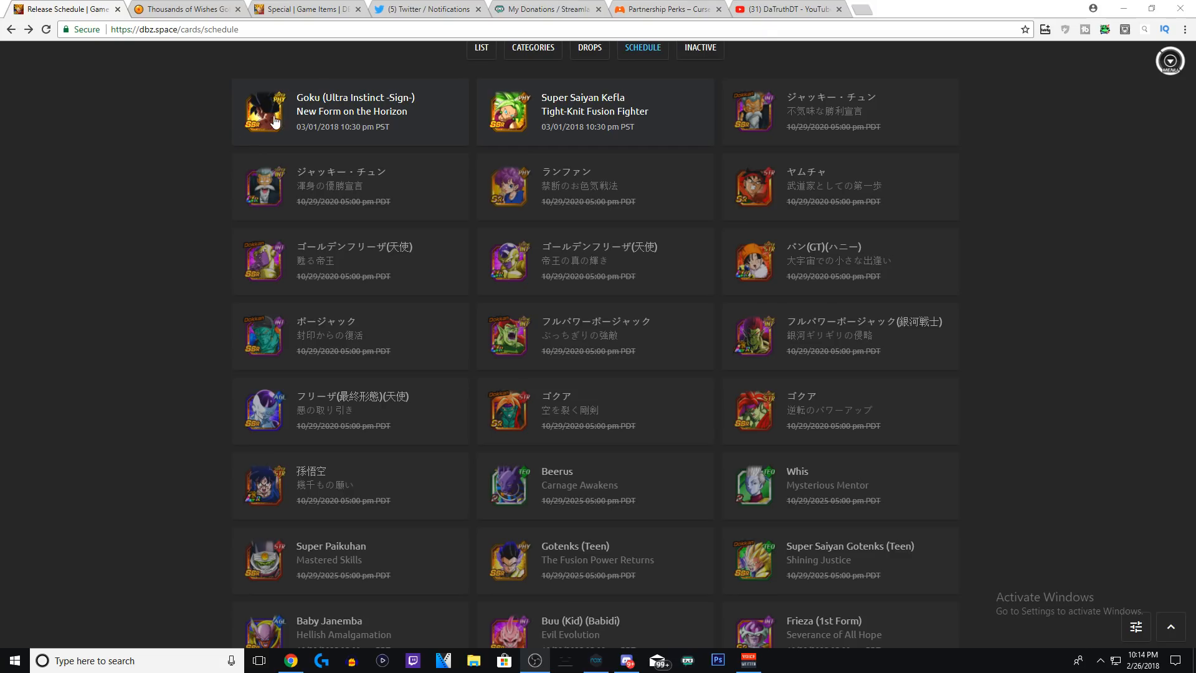
{"action": "scroll", "scroll_direction": "down", "scroll_amount": 3}
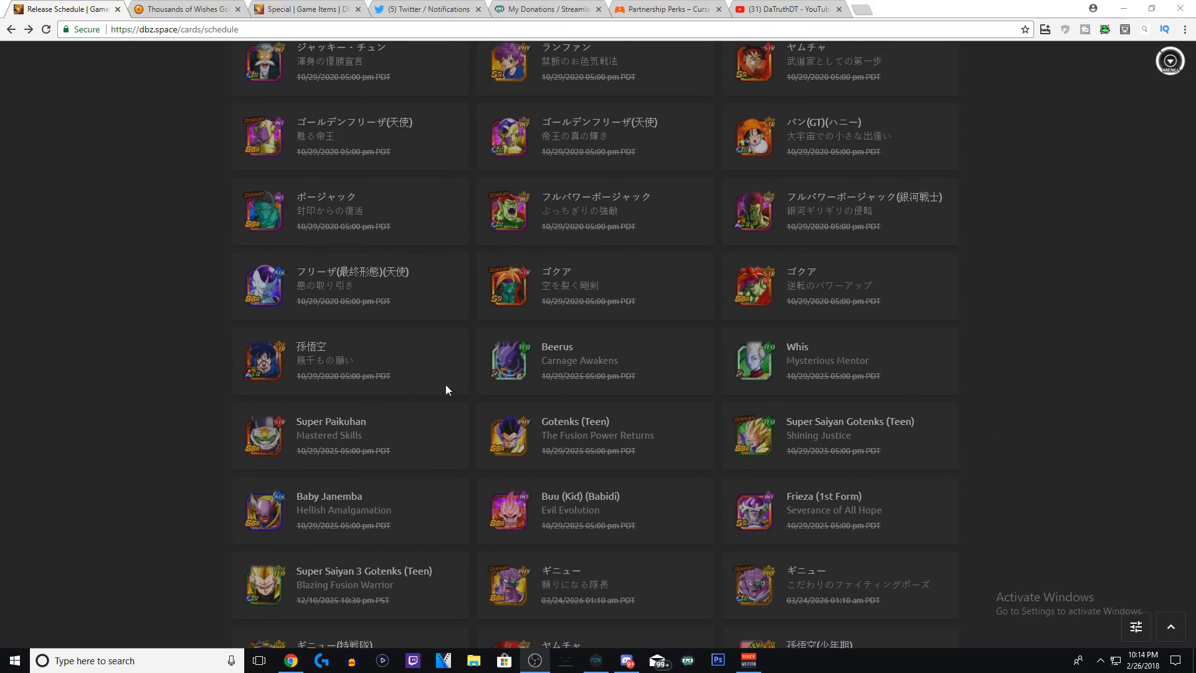
{"action": "mouse_move", "coordinate": [313, 342]}
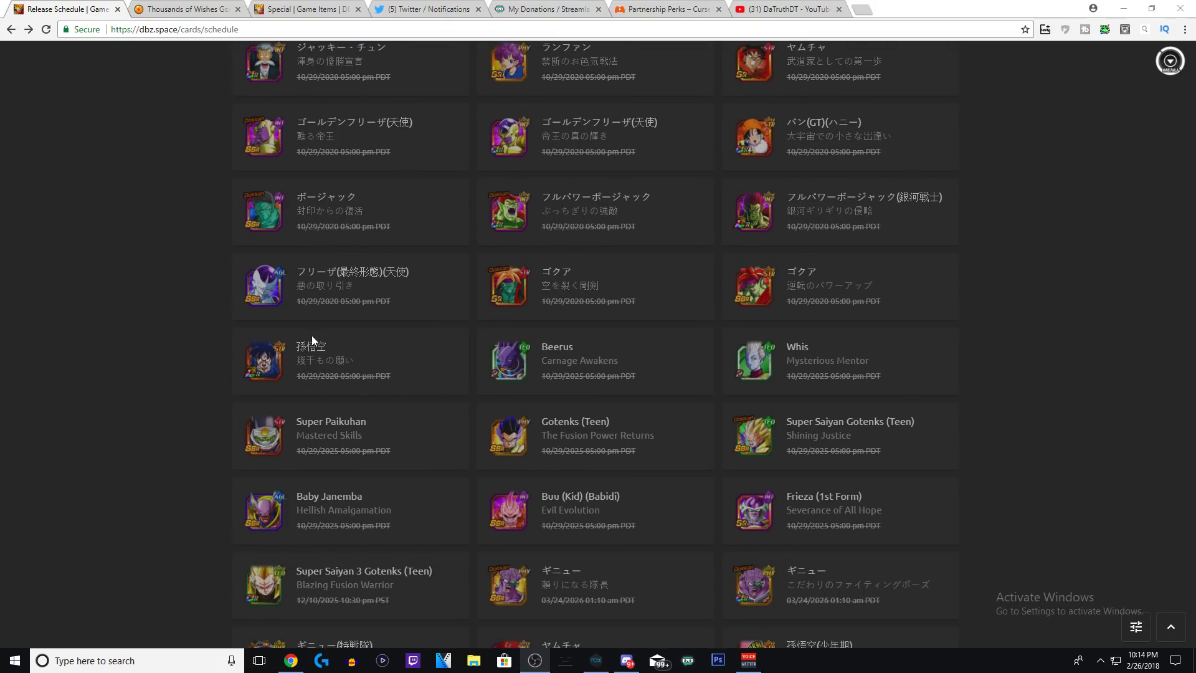
{"action": "mouse_move", "coordinate": [615, 281]}
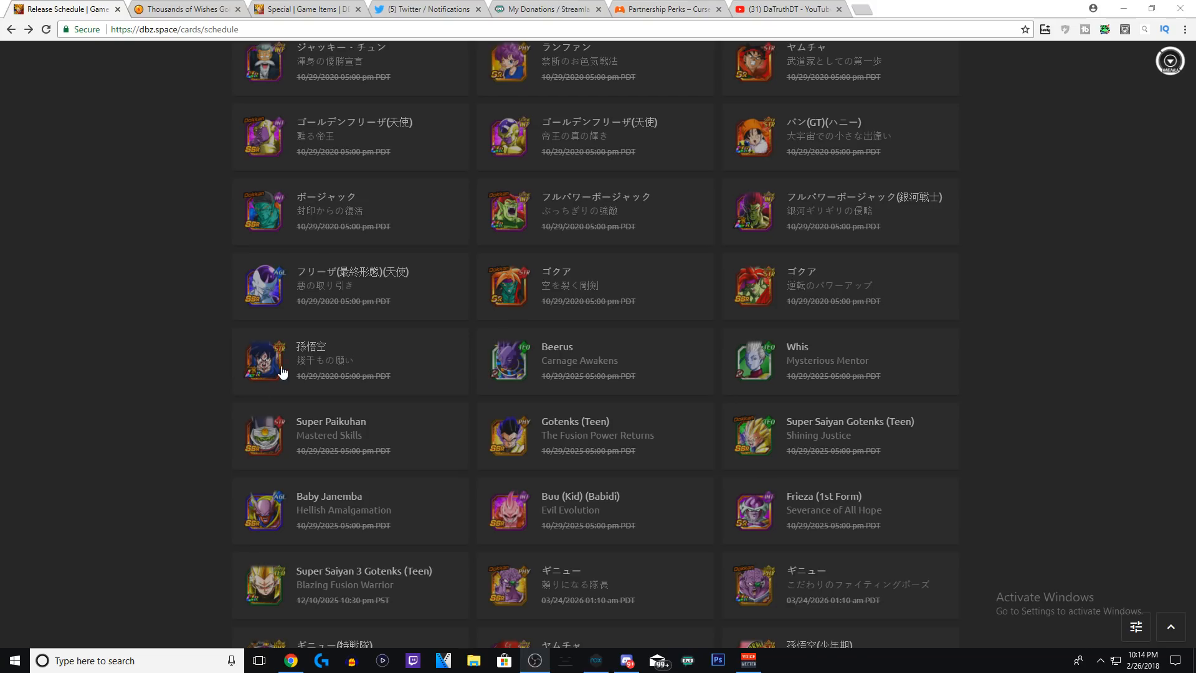
{"action": "mouse_move", "coordinate": [333, 355]}
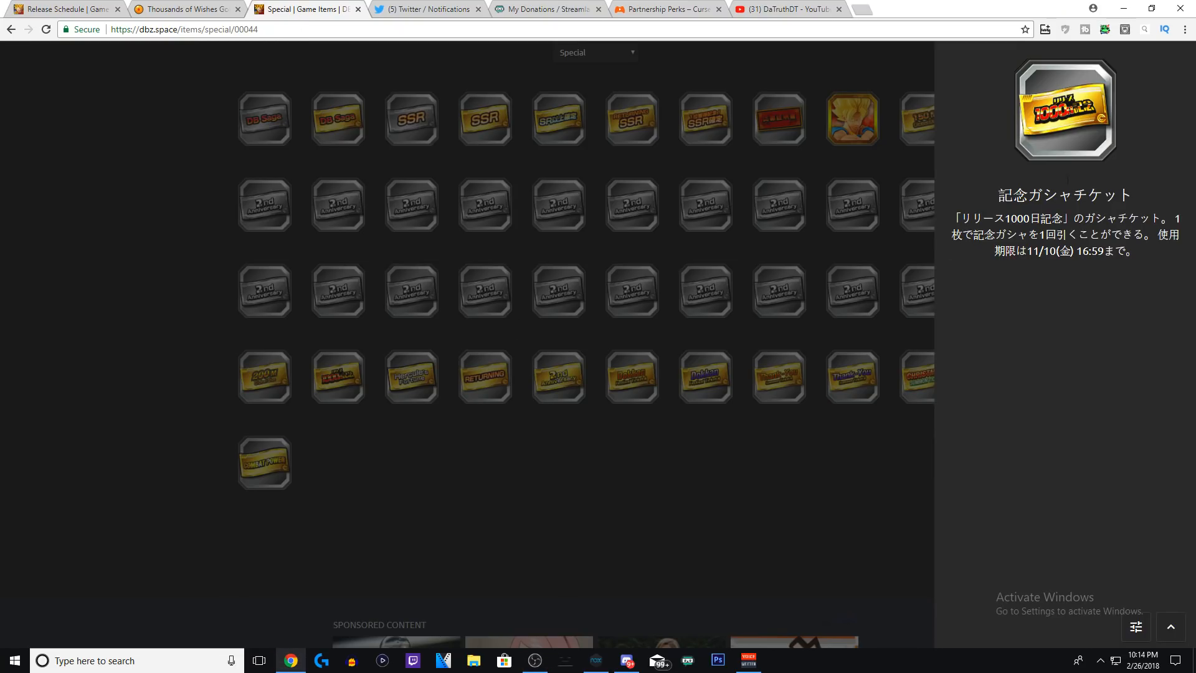
{"action": "mouse_move", "coordinate": [1171, 59]}
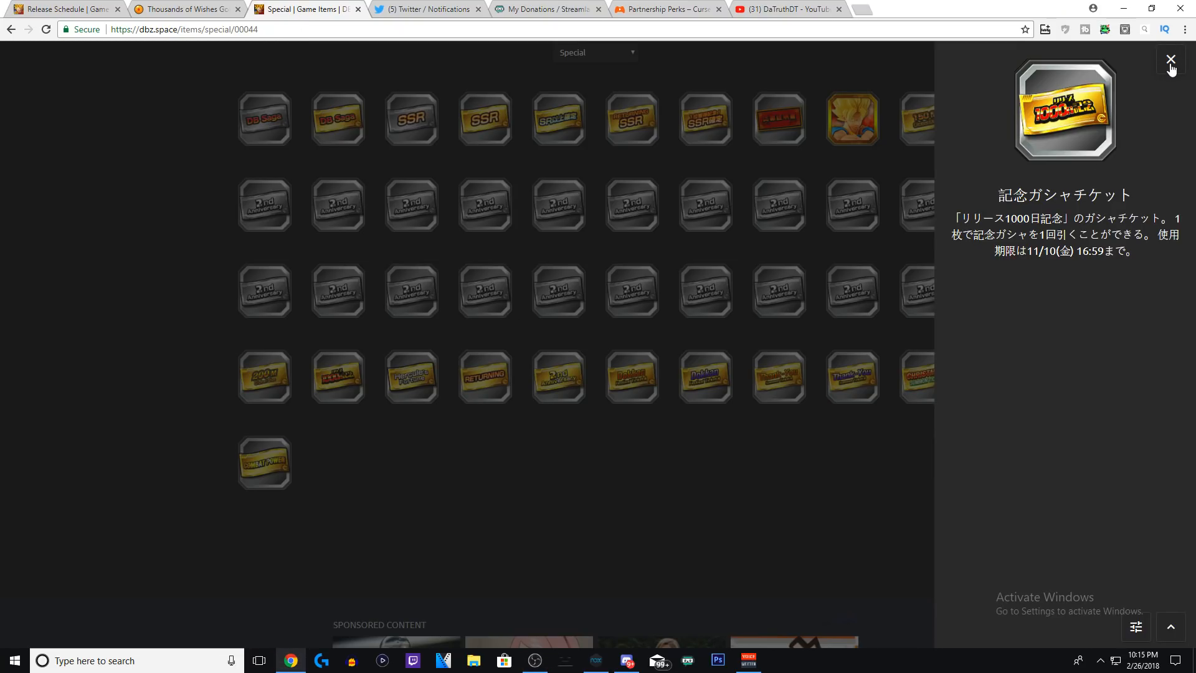
{"action": "mouse_move", "coordinate": [997, 90]}
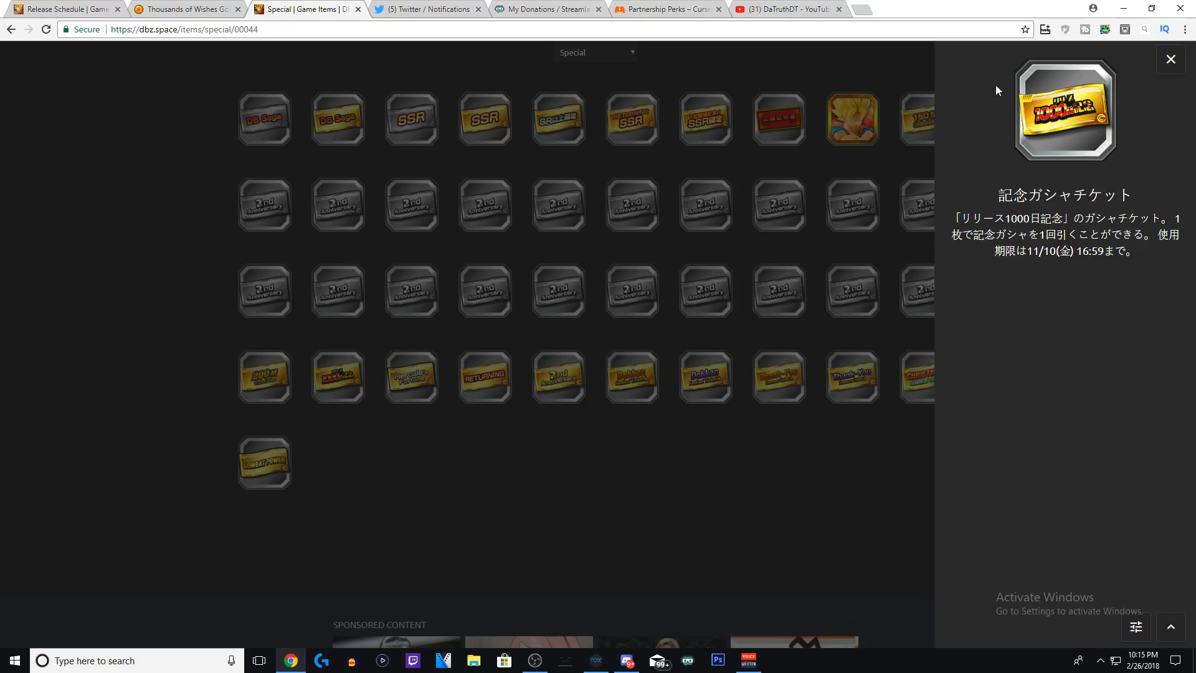
{"action": "mouse_move", "coordinate": [1079, 143]}
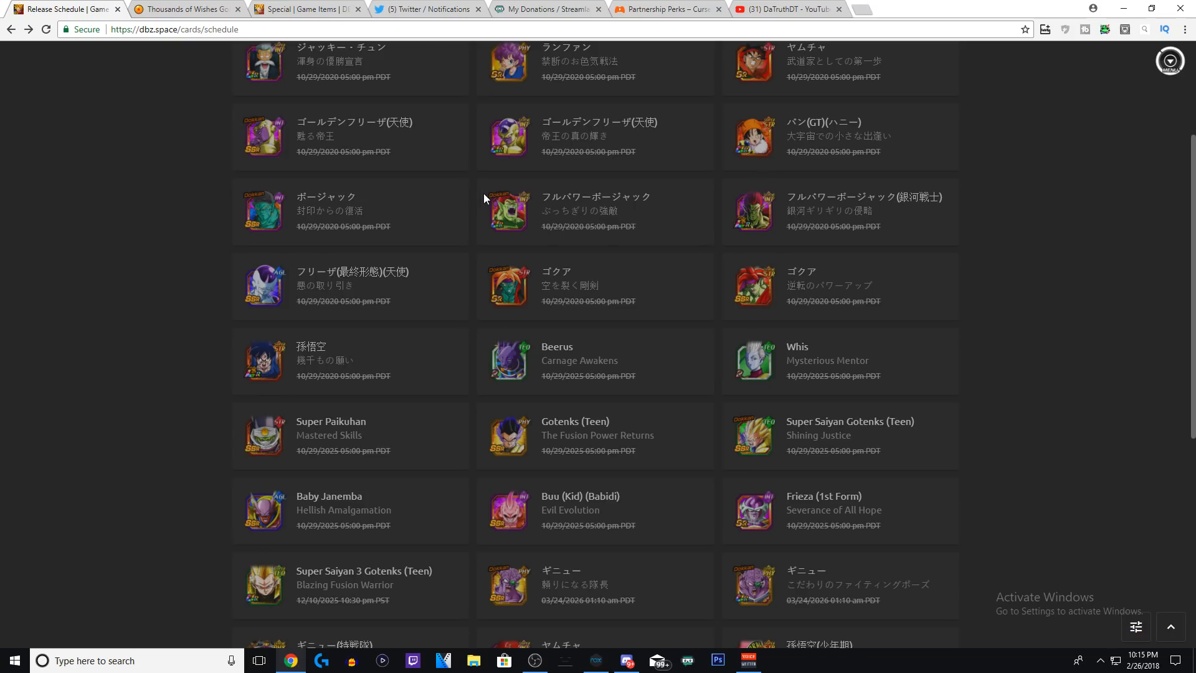
{"action": "mouse_move", "coordinate": [545, 183]}
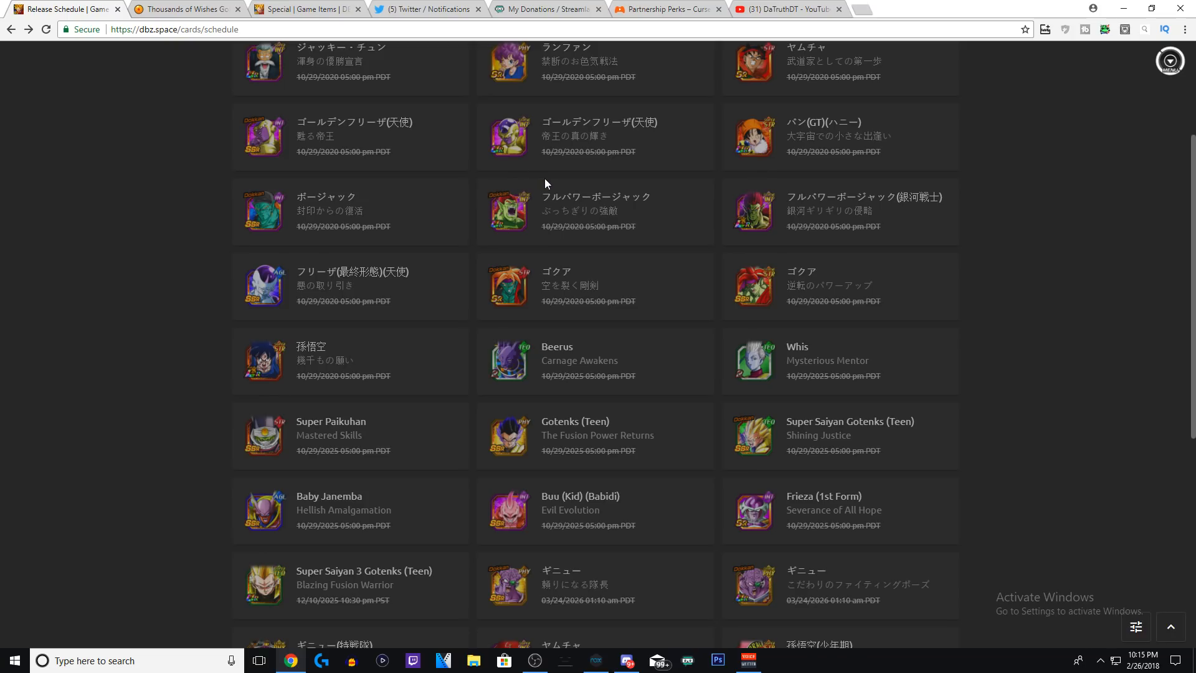
{"action": "mouse_move", "coordinate": [953, 181]}
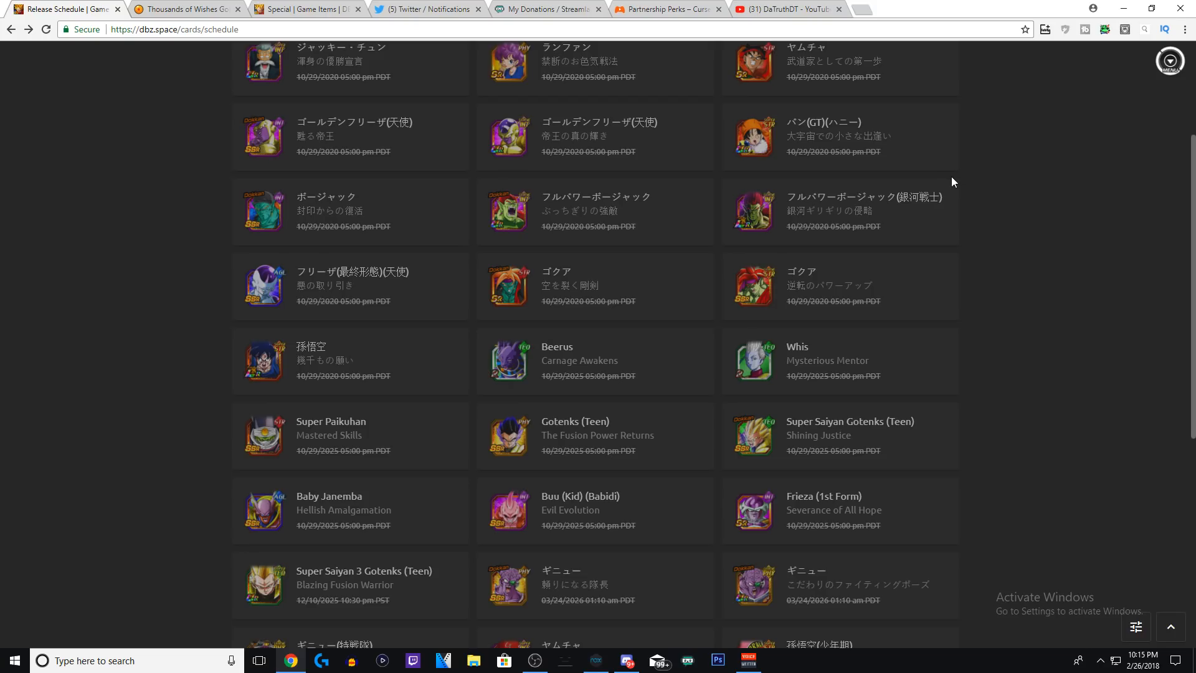
{"action": "mouse_move", "coordinate": [982, 180]}
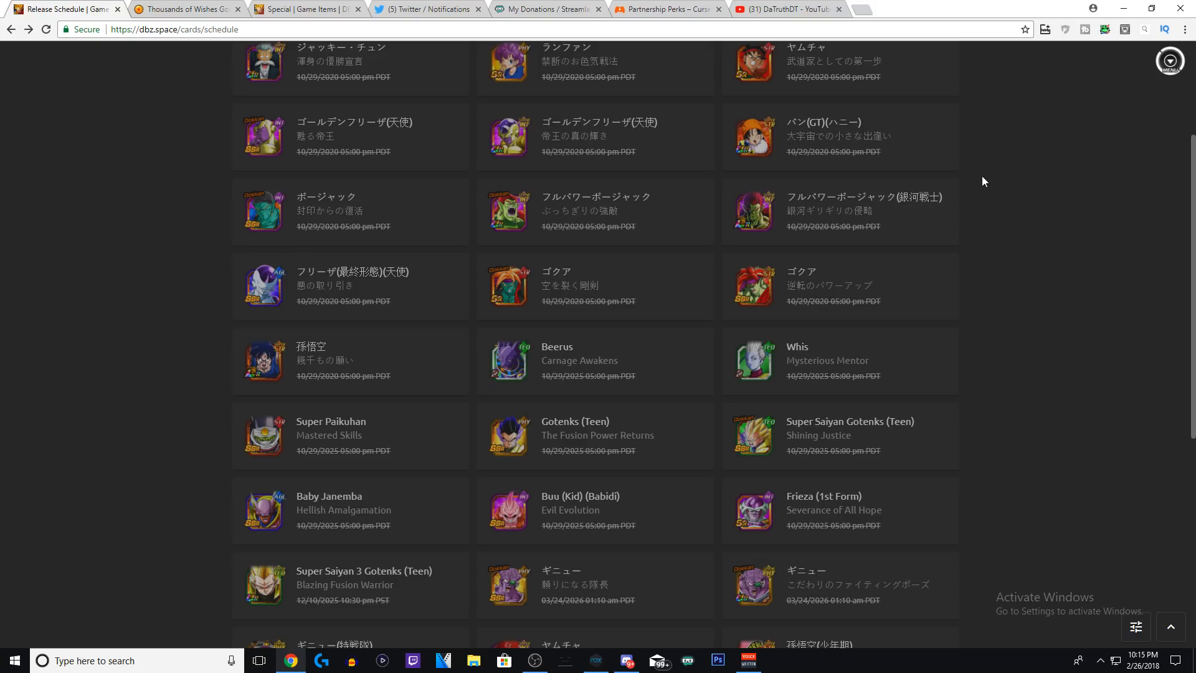
{"action": "mouse_move", "coordinate": [1022, 174]}
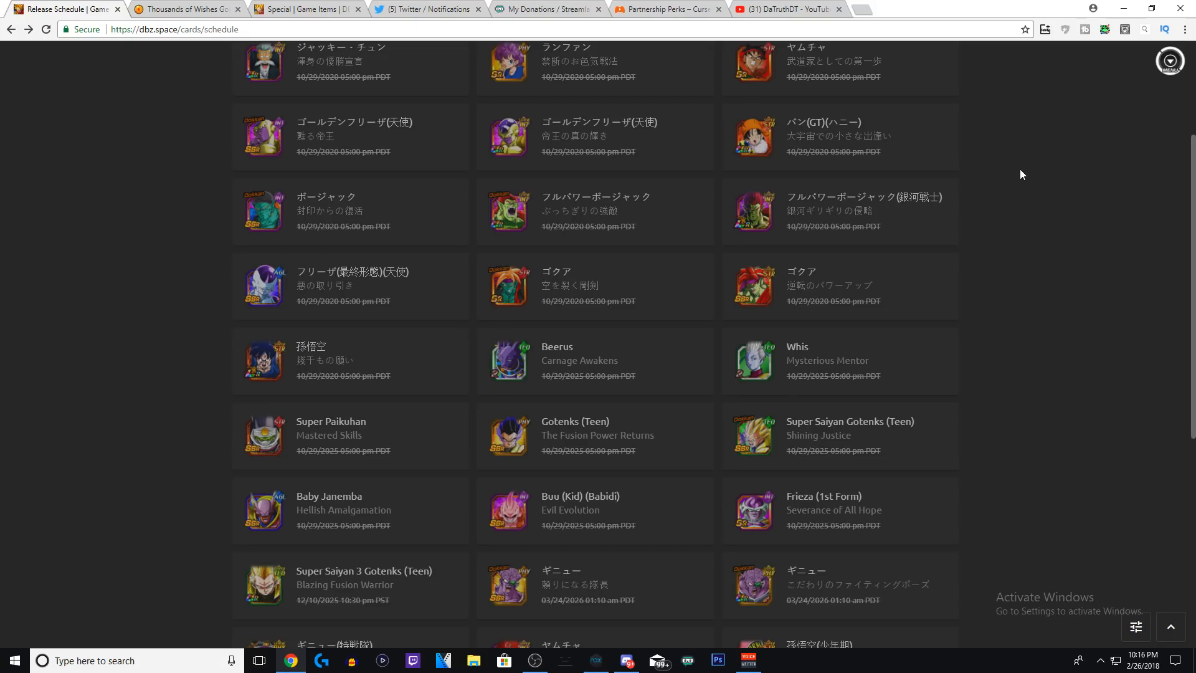
{"action": "mouse_move", "coordinate": [950, 170]}
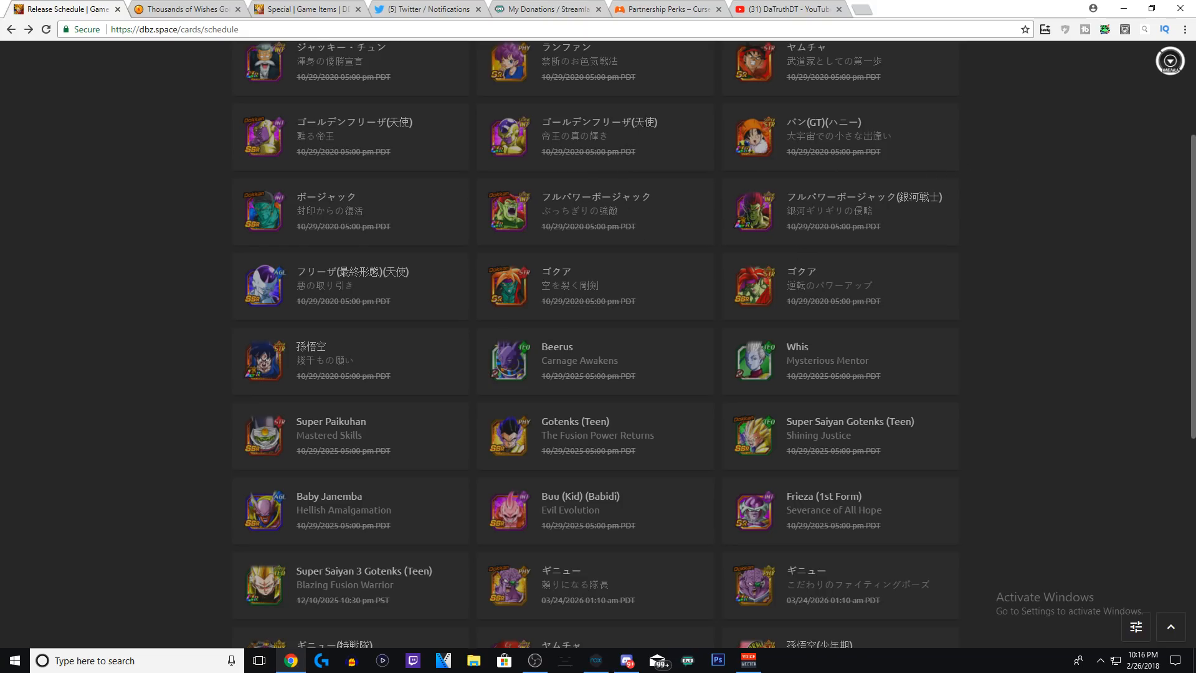
{"action": "mouse_move", "coordinate": [380, 359]}
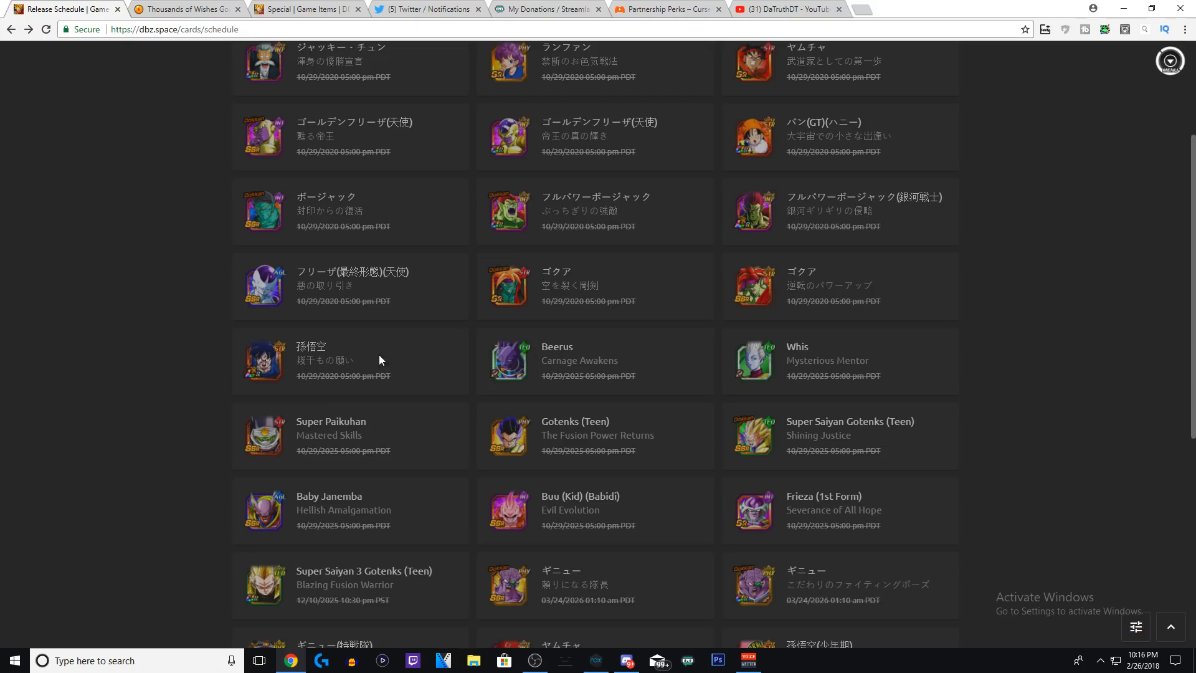
{"action": "mouse_move", "coordinate": [491, 331]}
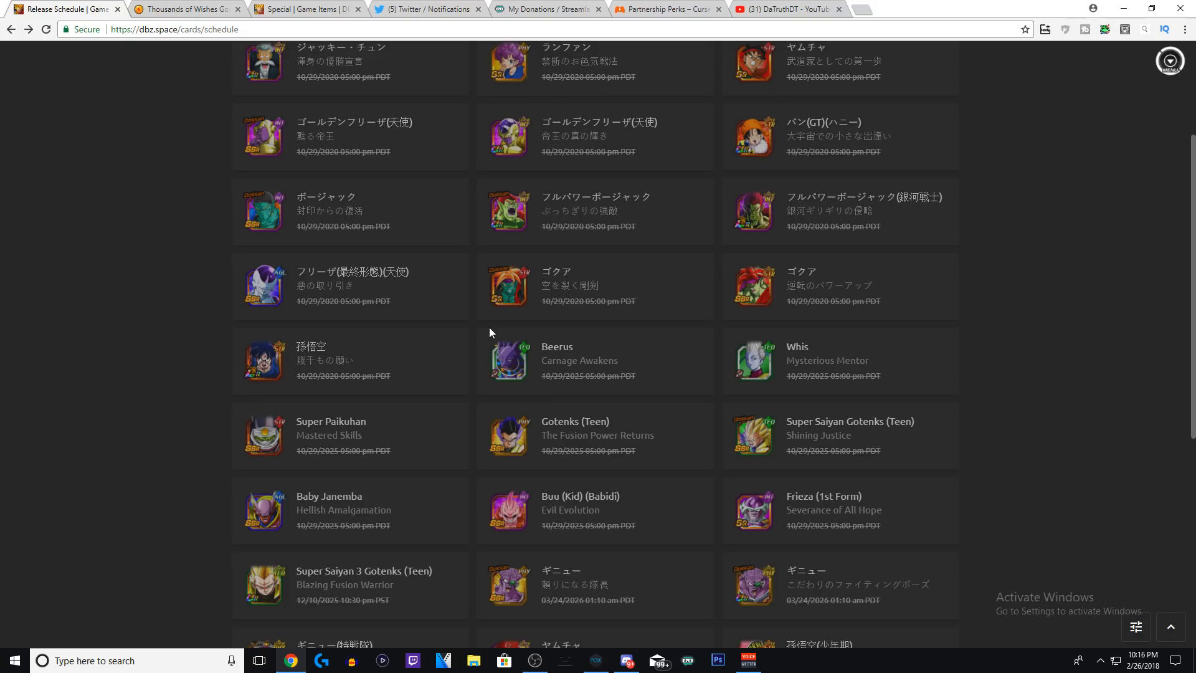
{"action": "mouse_move", "coordinate": [468, 321]}
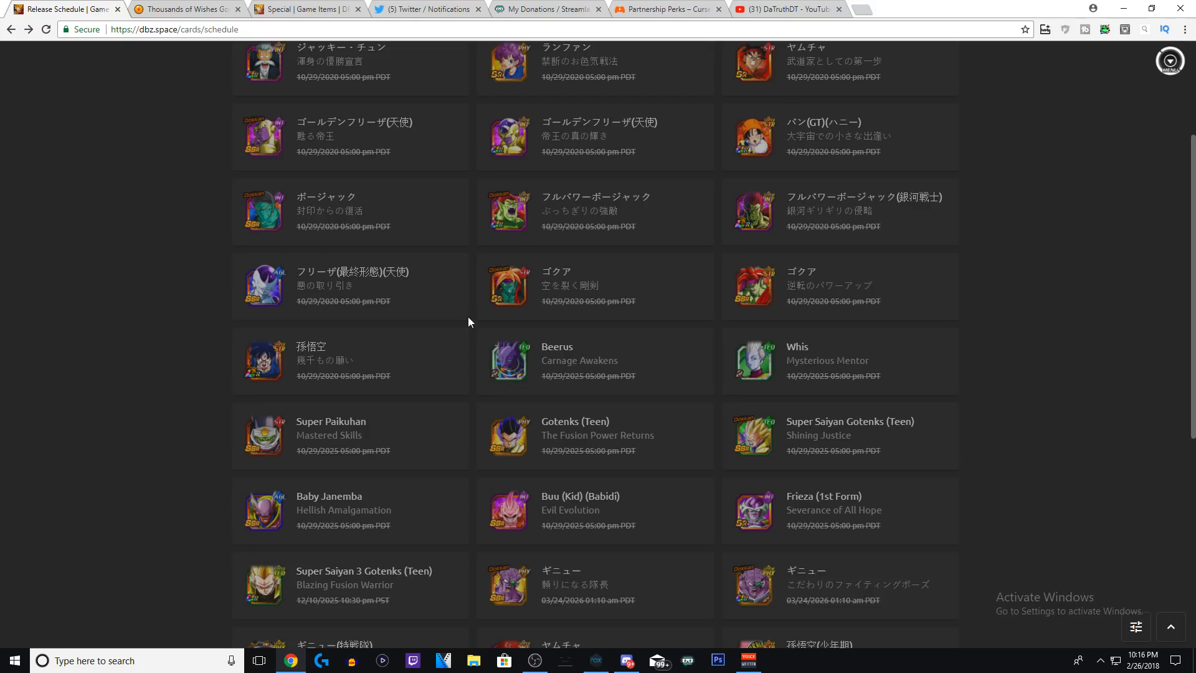
{"action": "mouse_move", "coordinate": [1032, 325]}
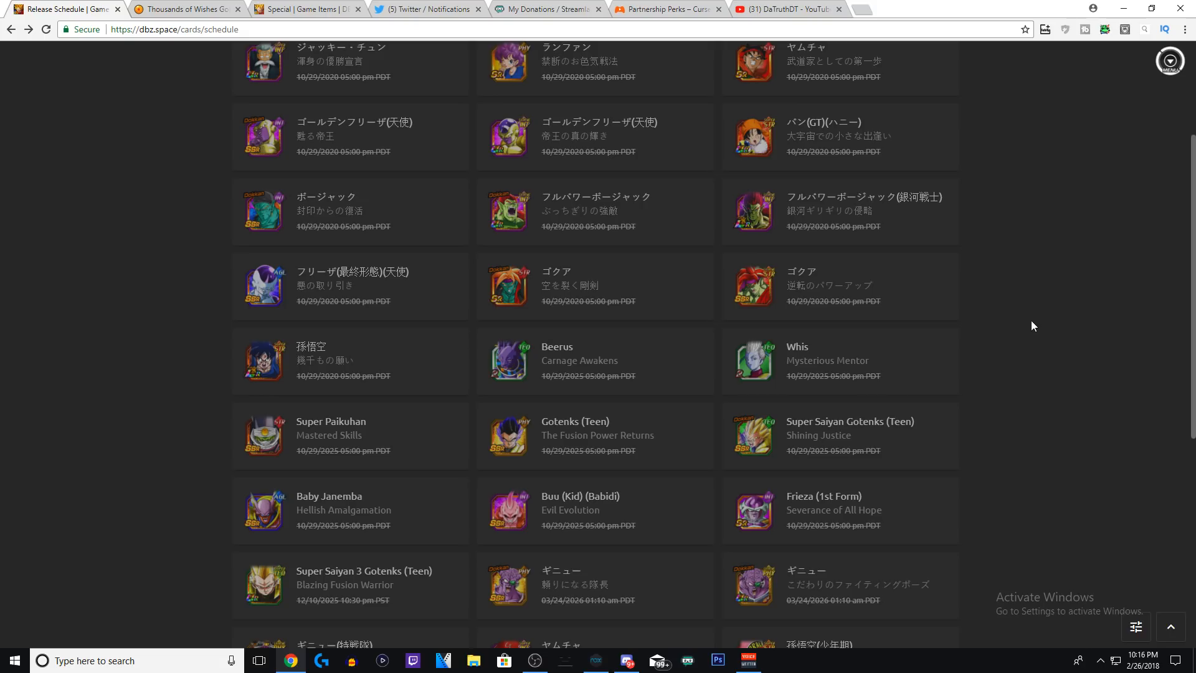
{"action": "mouse_move", "coordinate": [1014, 250]}
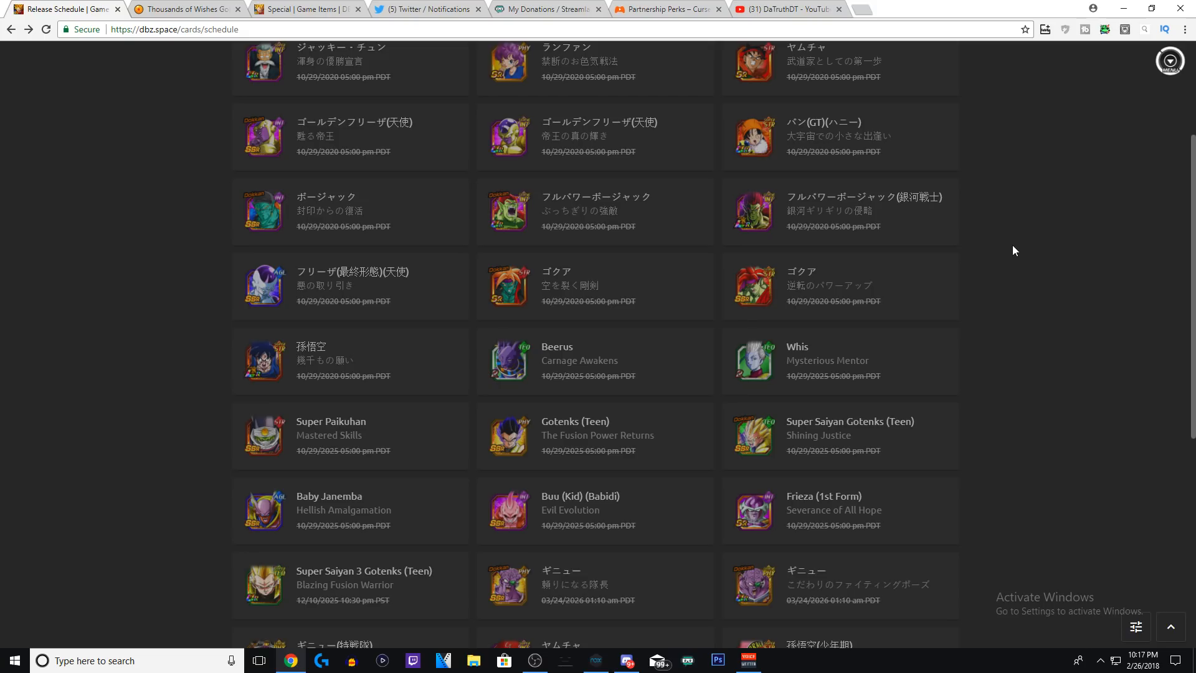
{"action": "mouse_move", "coordinate": [162, 72]}
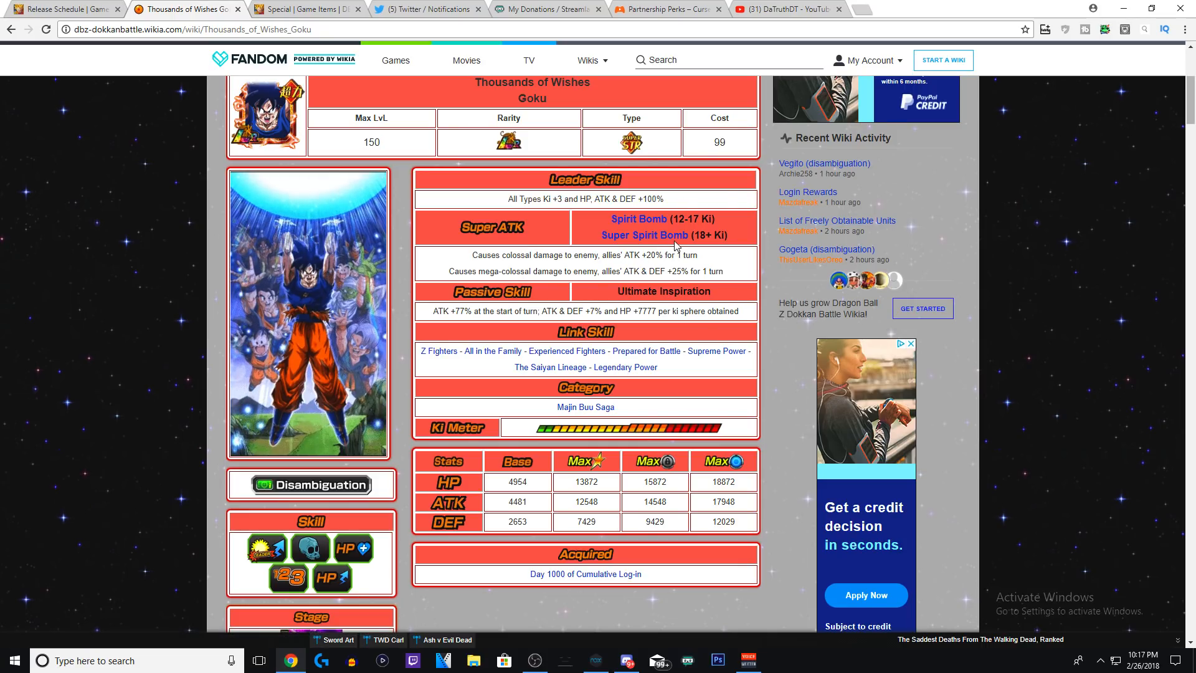
{"action": "mouse_move", "coordinate": [707, 263]}
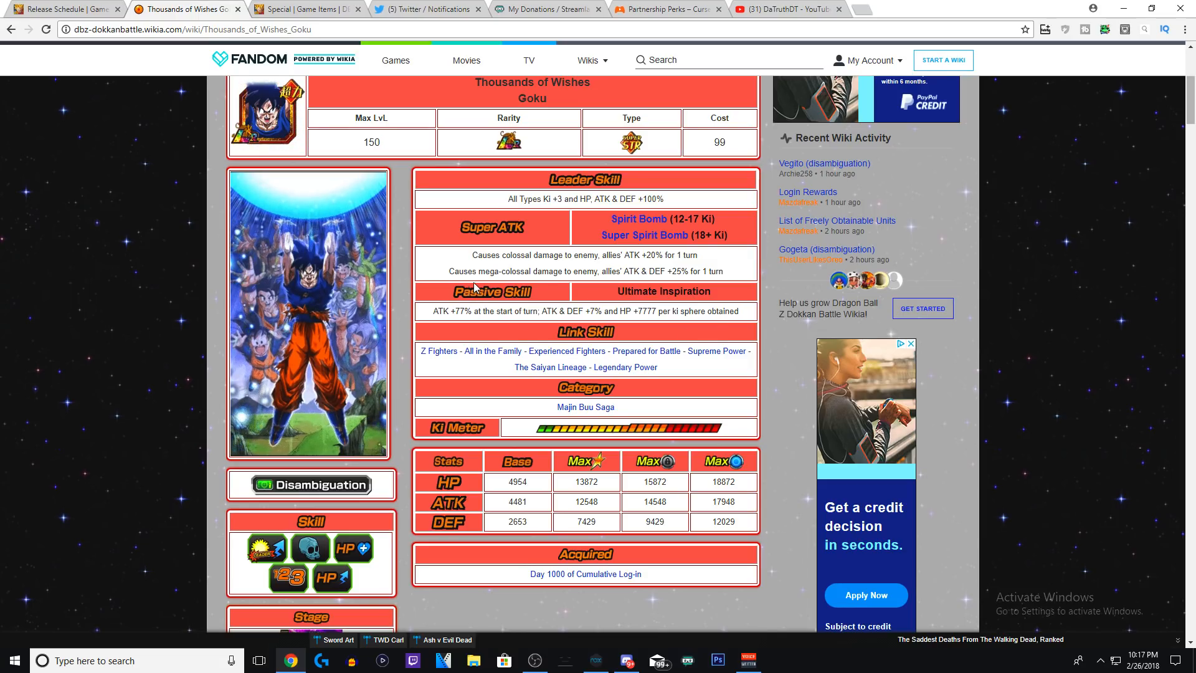
{"action": "mouse_move", "coordinate": [639, 284]}
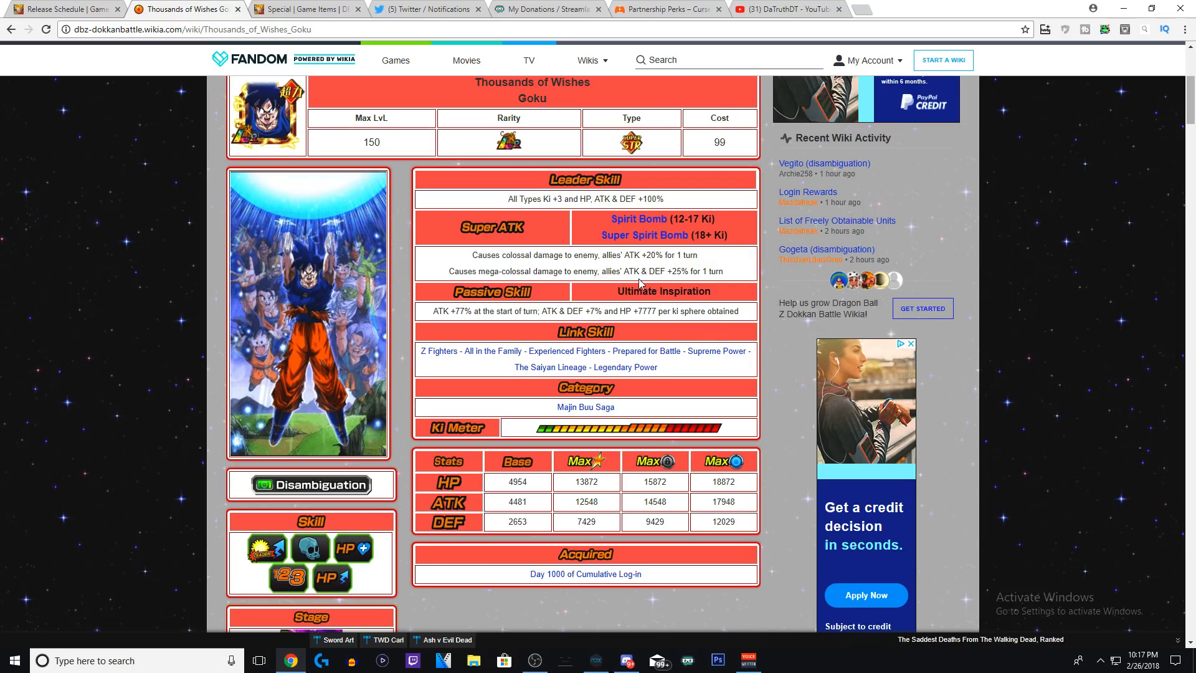
{"action": "mouse_move", "coordinate": [844, 280]}
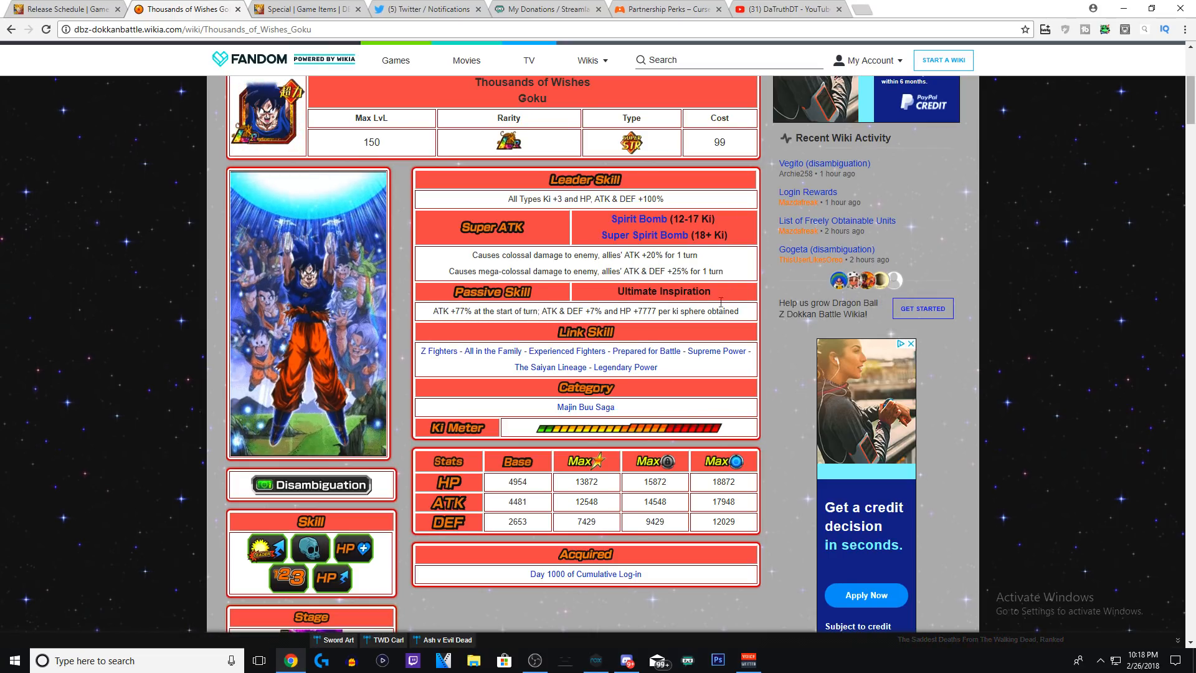
{"action": "mouse_move", "coordinate": [1025, 273]}
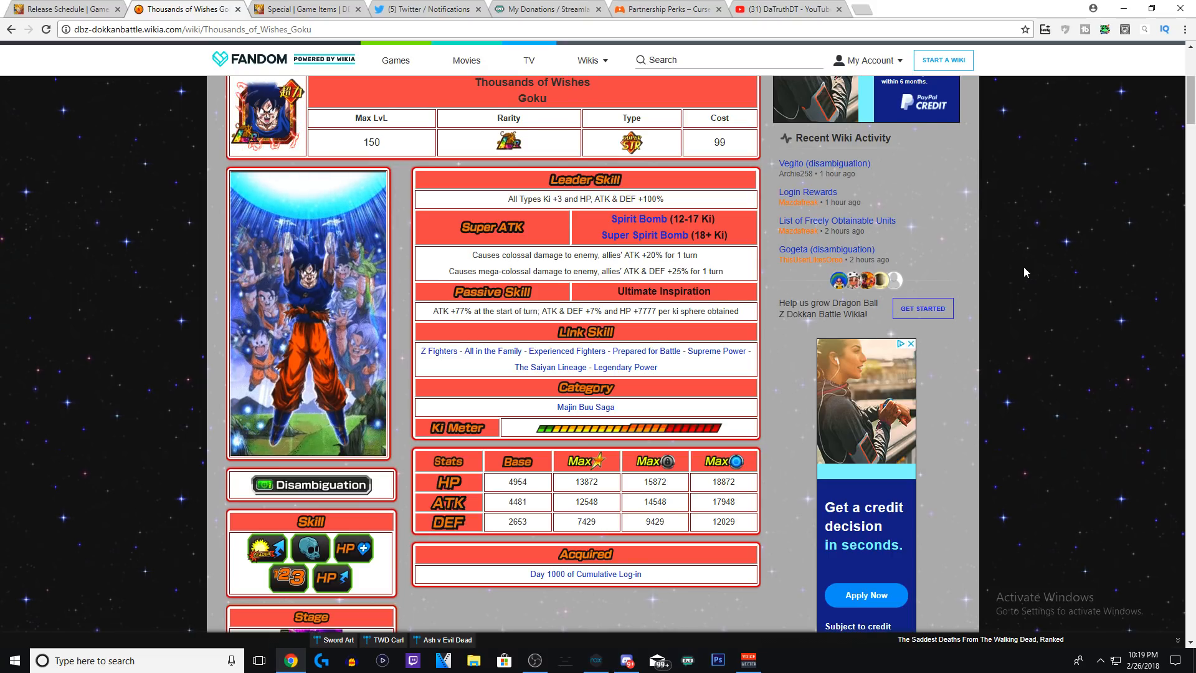
{"action": "mouse_move", "coordinate": [645, 352]}
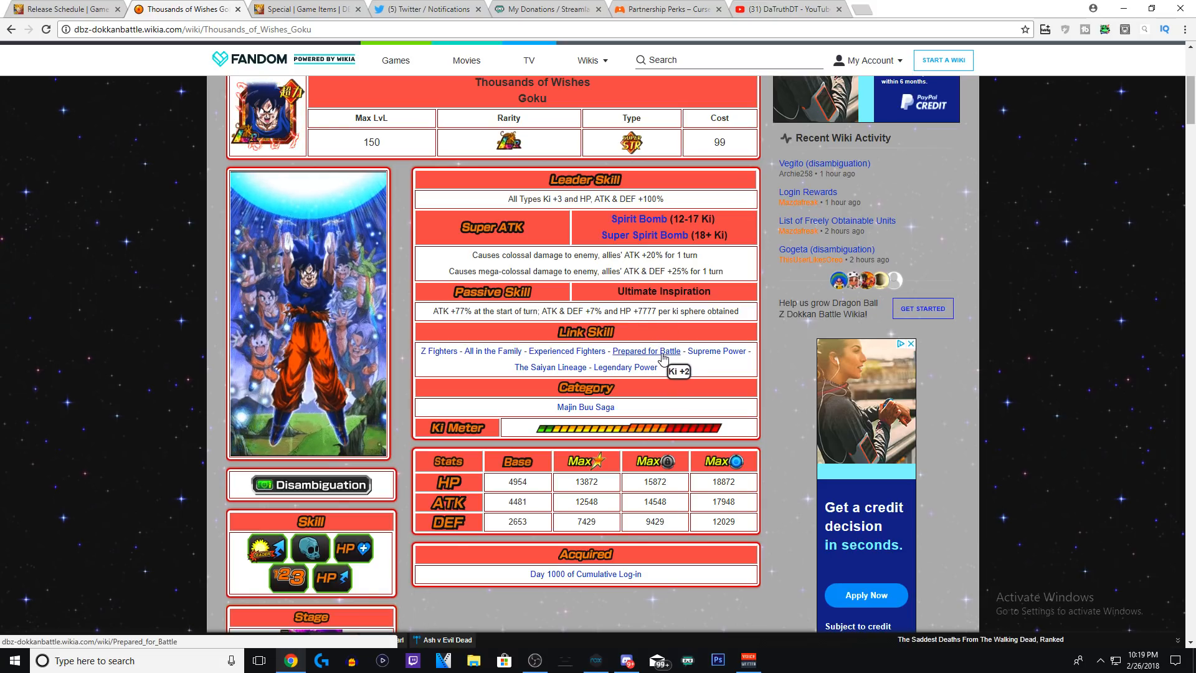
{"action": "mouse_move", "coordinate": [731, 363]}
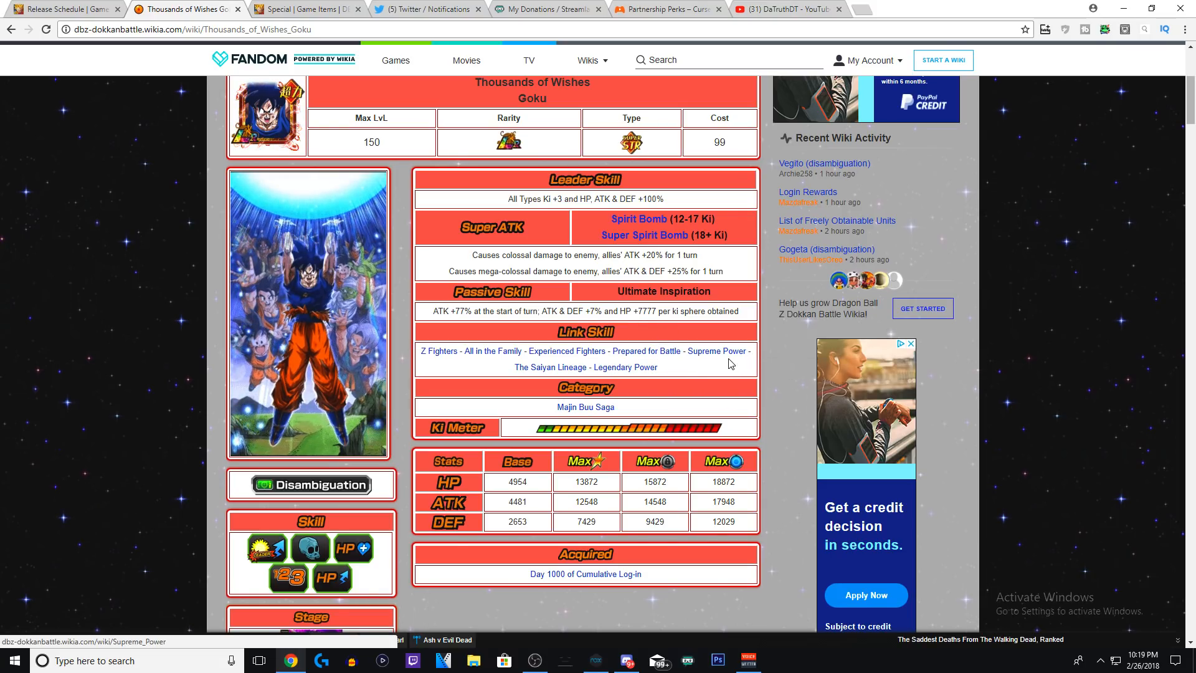
{"action": "mouse_move", "coordinate": [719, 393]}
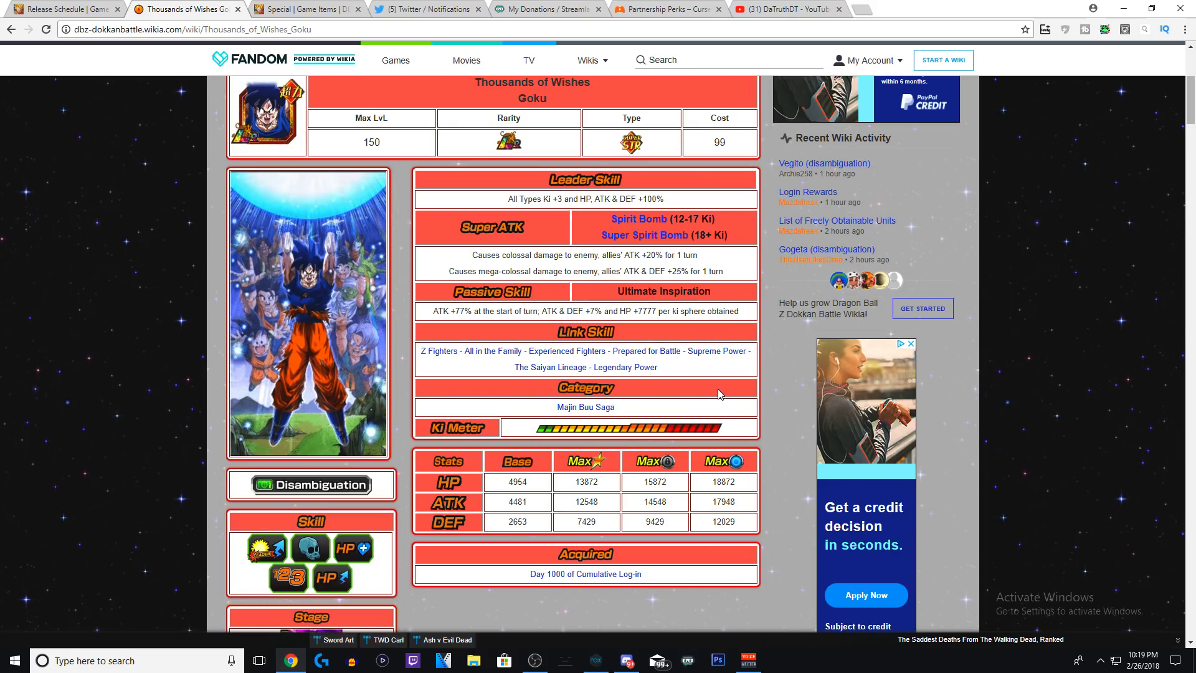
{"action": "mouse_move", "coordinate": [803, 381]}
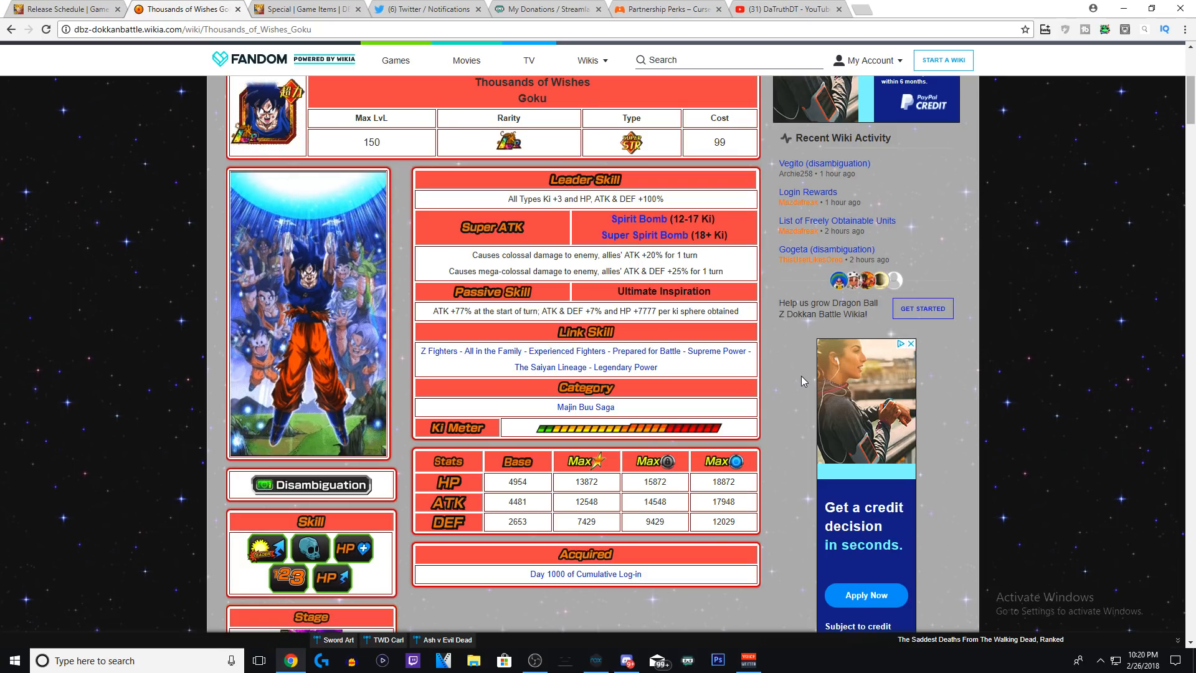
{"action": "mouse_move", "coordinate": [618, 341]}
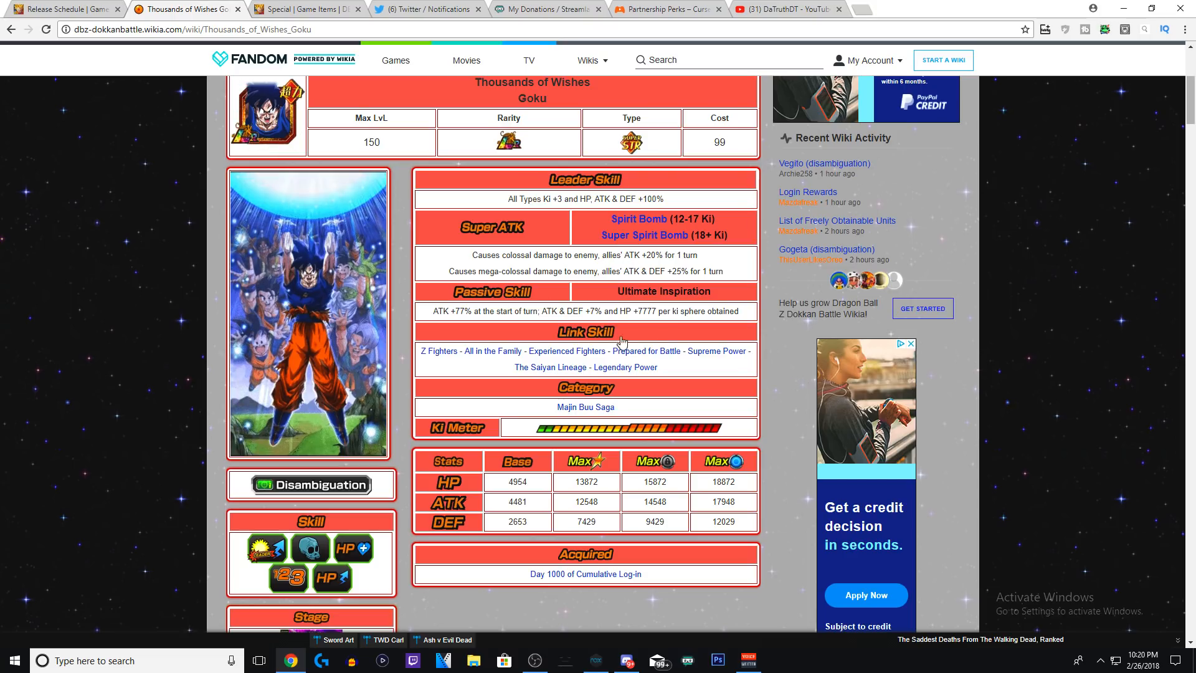
{"action": "scroll", "scroll_direction": "down", "scroll_amount": 3}
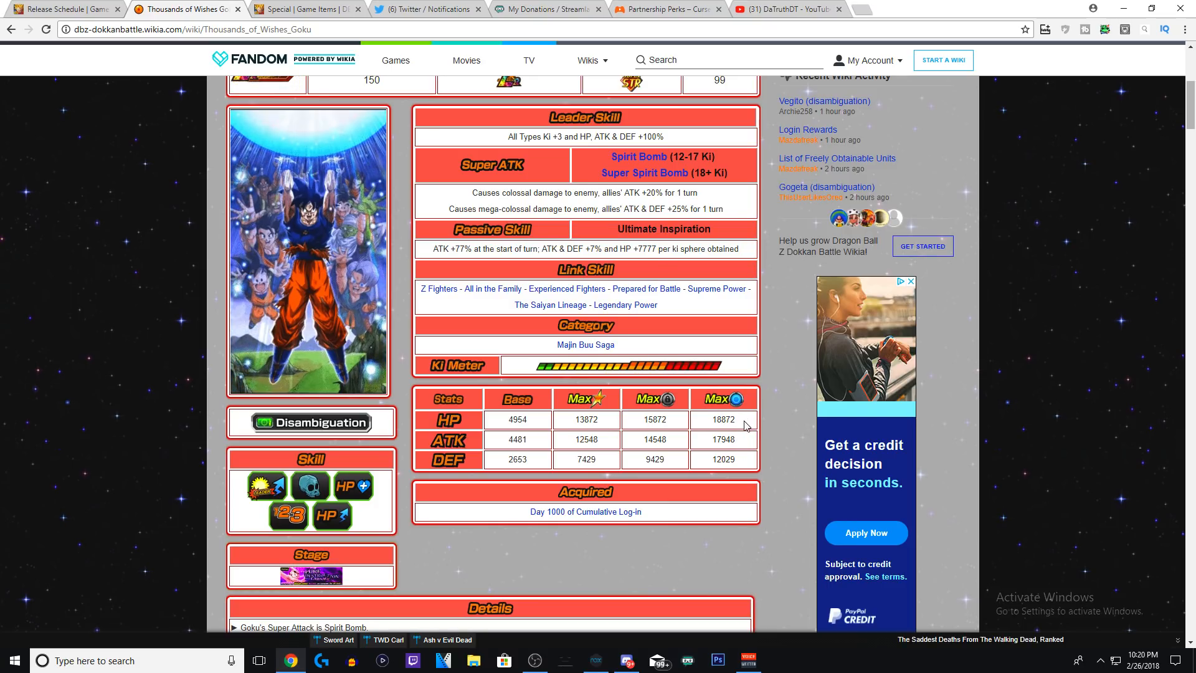
{"action": "mouse_move", "coordinate": [732, 370]}
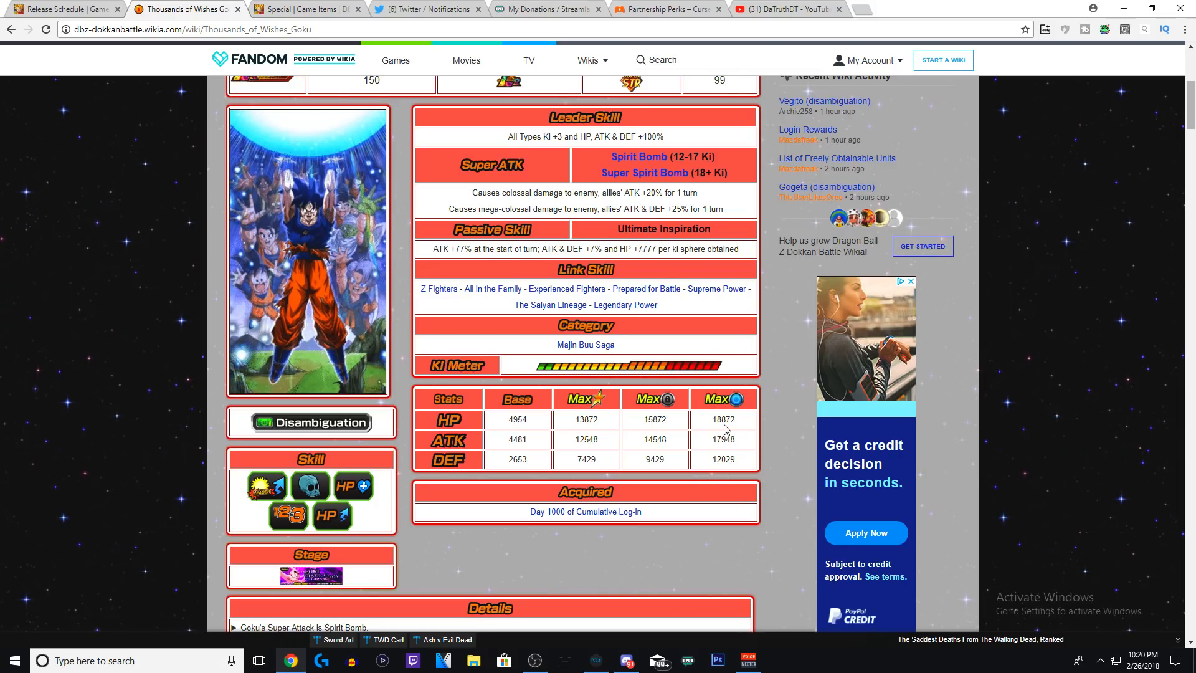
{"action": "mouse_move", "coordinate": [436, 250]}
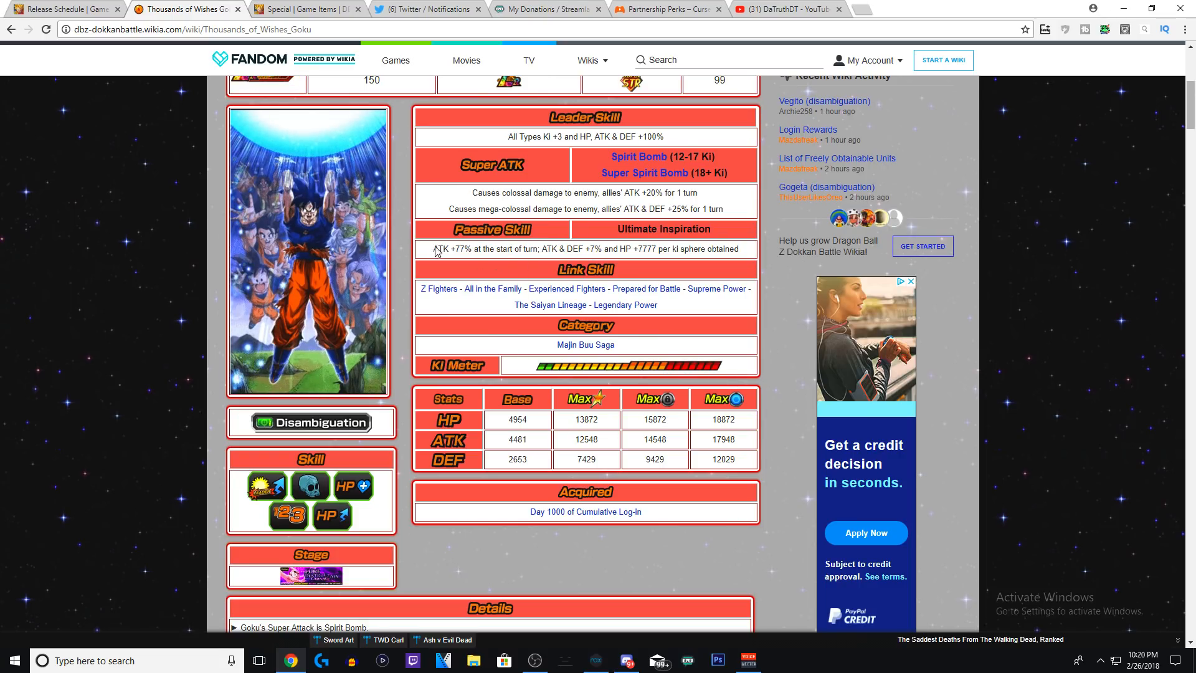
{"action": "mouse_move", "coordinate": [573, 390]}
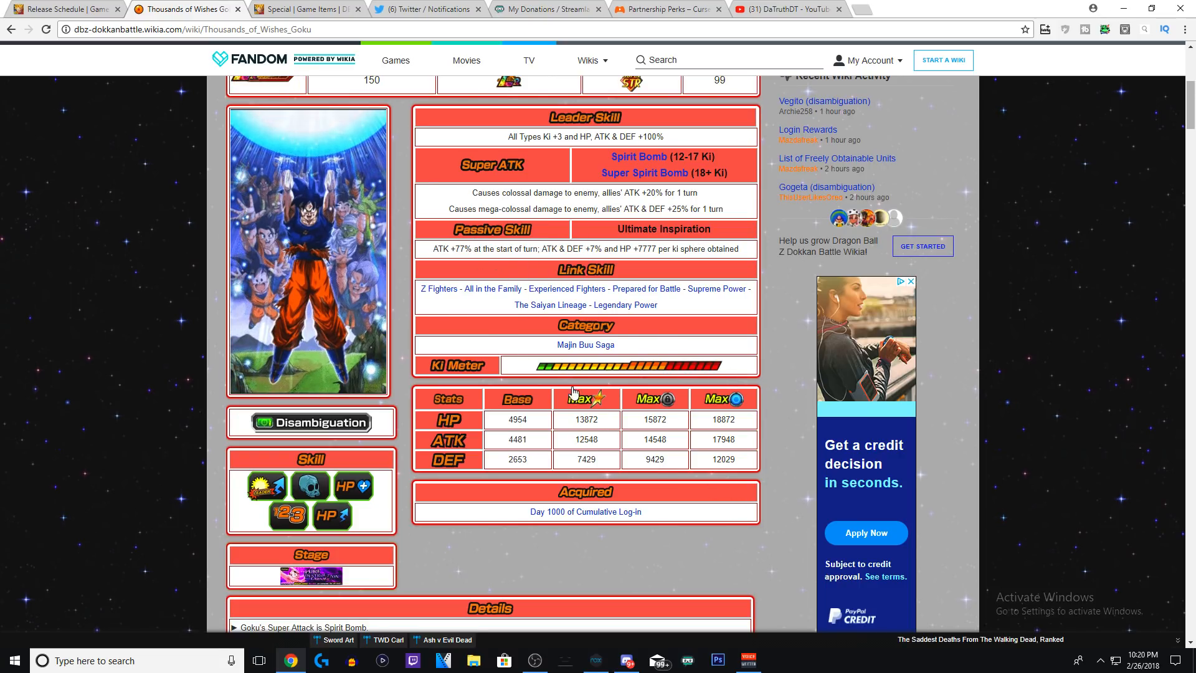
{"action": "scroll", "scroll_direction": "down", "scroll_amount": 3}
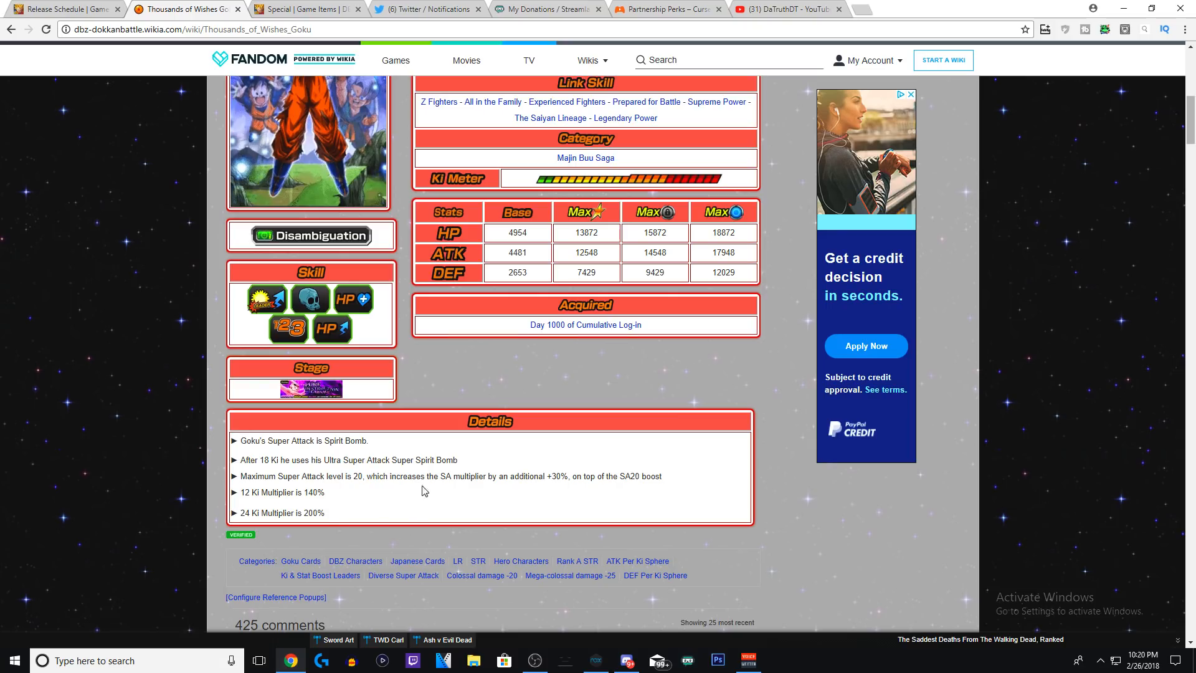
{"action": "mouse_move", "coordinate": [761, 467]}
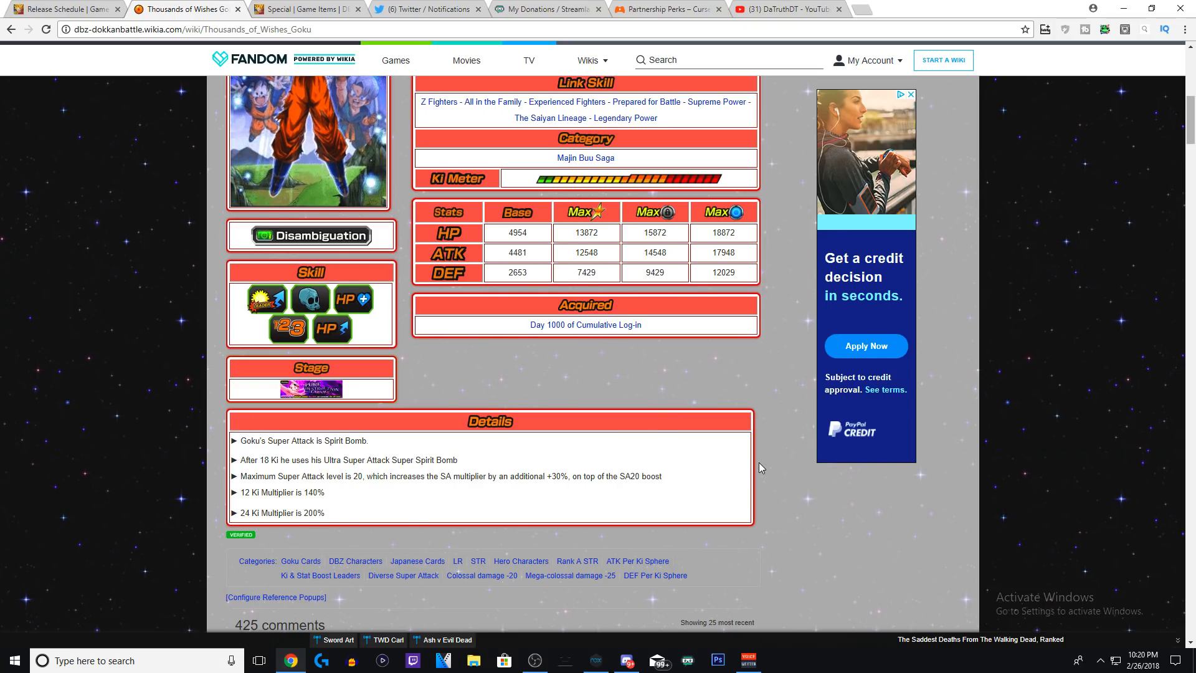
{"action": "mouse_move", "coordinate": [852, 372]}
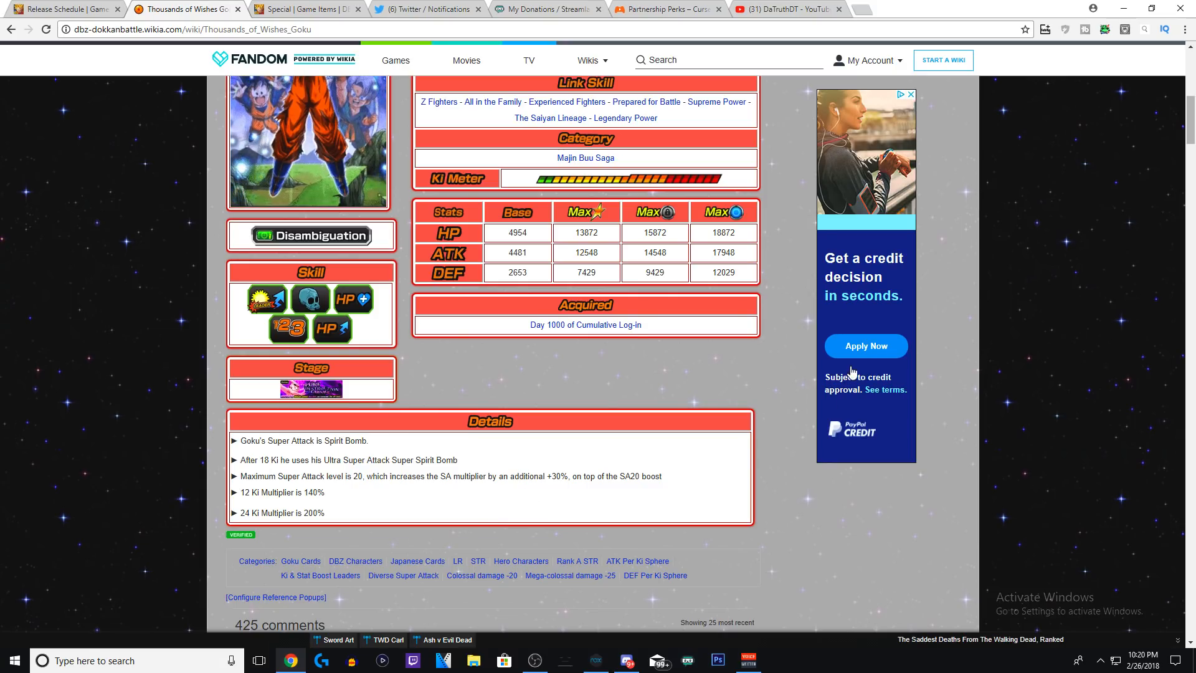
{"action": "mouse_move", "coordinate": [964, 315]}
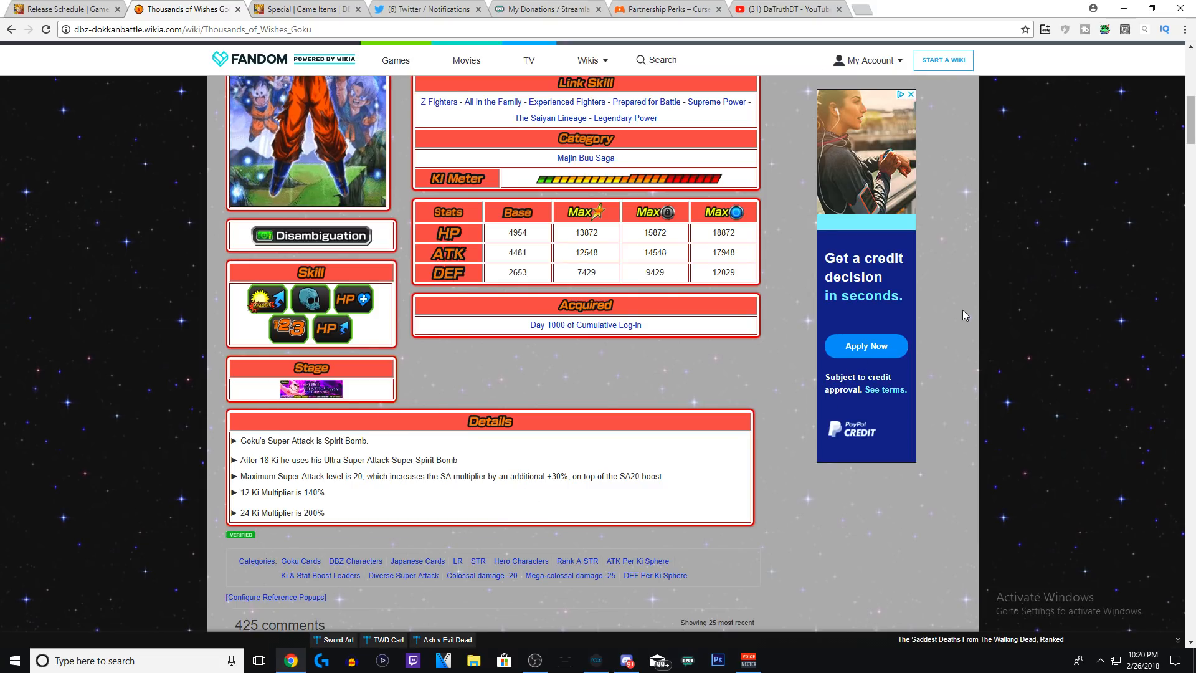
{"action": "mouse_move", "coordinate": [585, 496]}
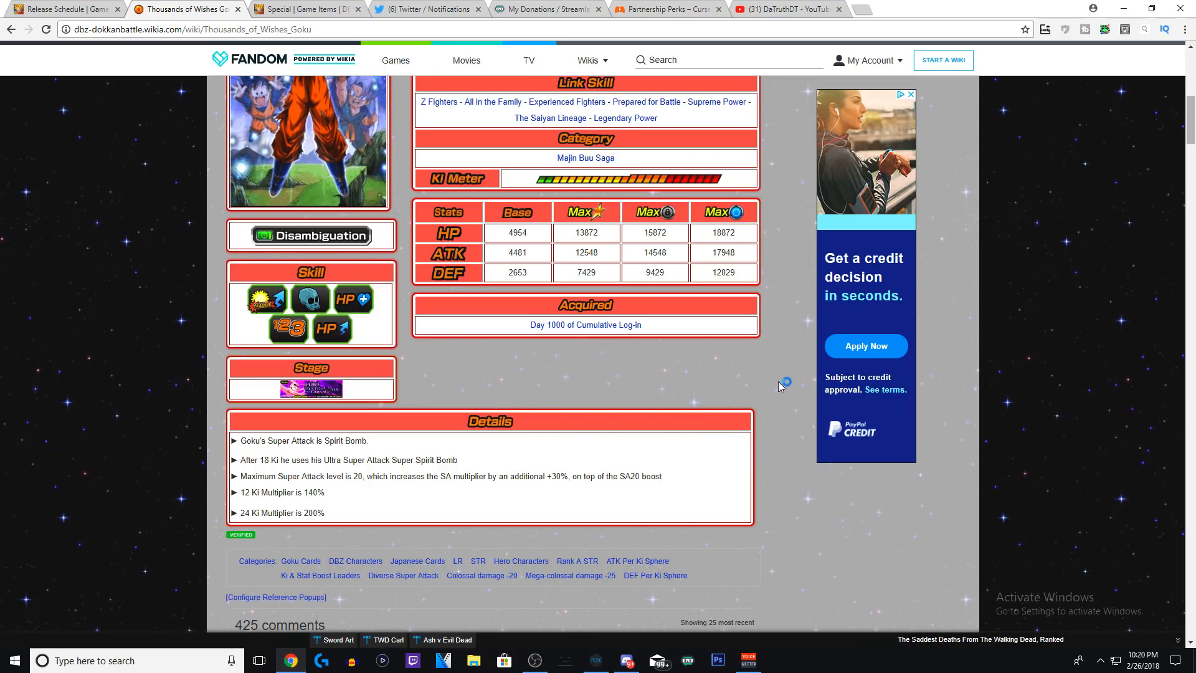
{"action": "scroll", "scroll_direction": "up", "scroll_amount": 3}
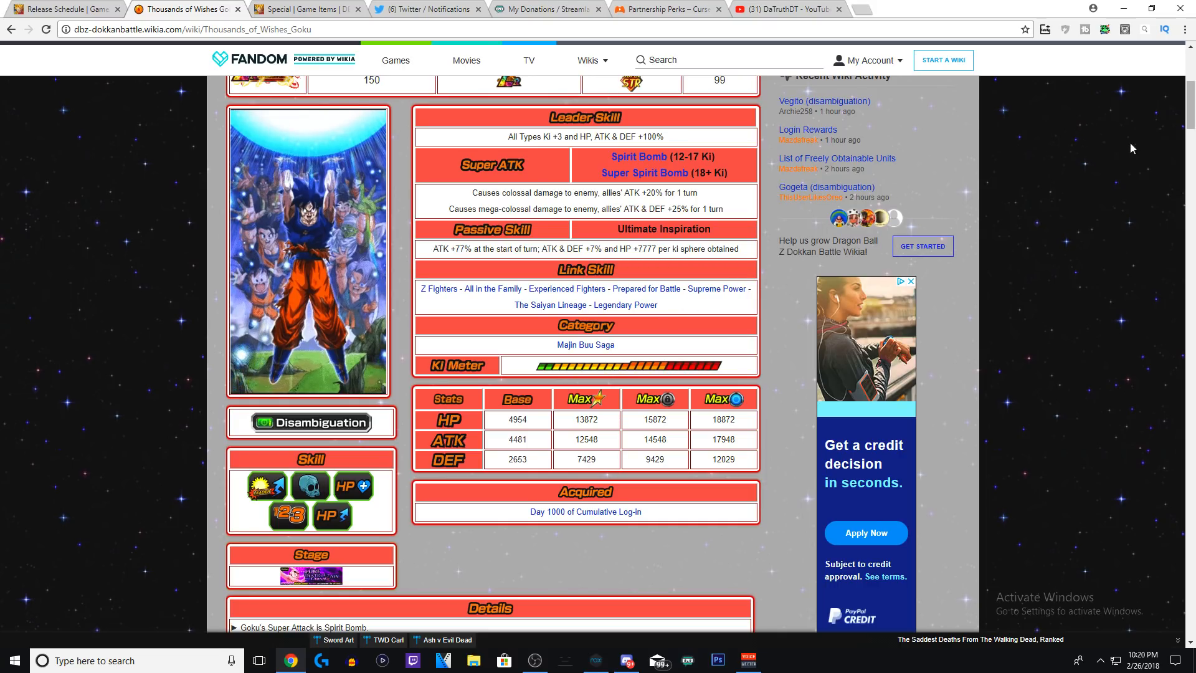
{"action": "scroll", "scroll_direction": "up", "scroll_amount": 3}
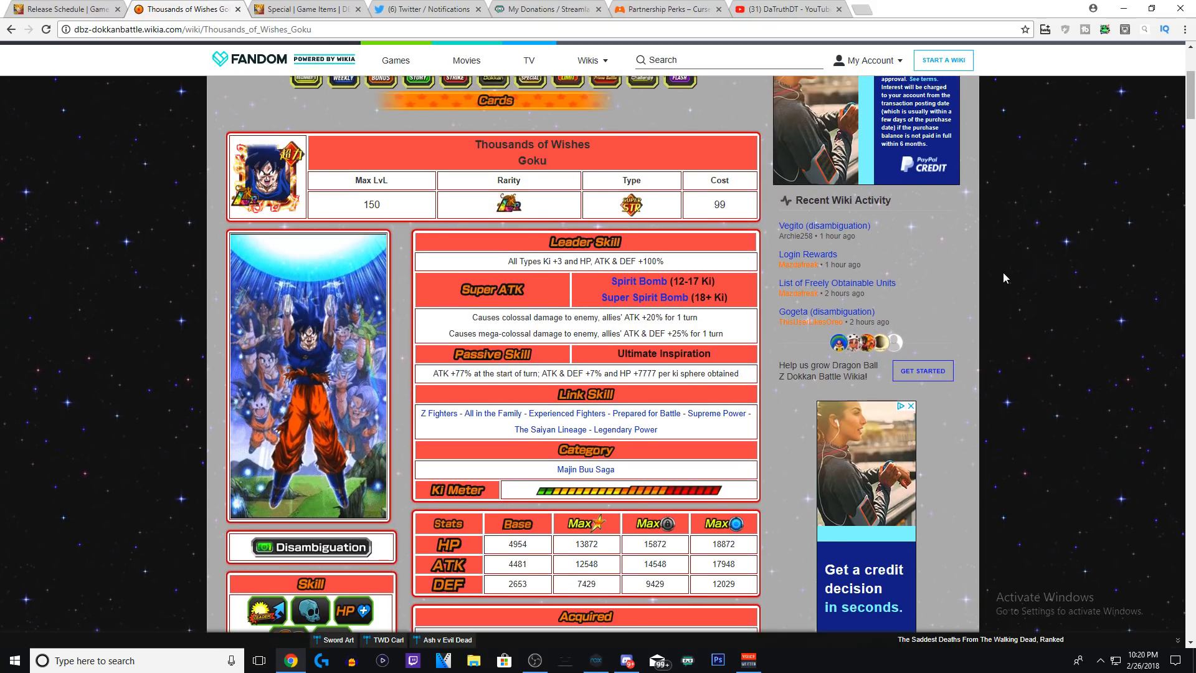
{"action": "scroll", "scroll_direction": "down", "scroll_amount": 3}
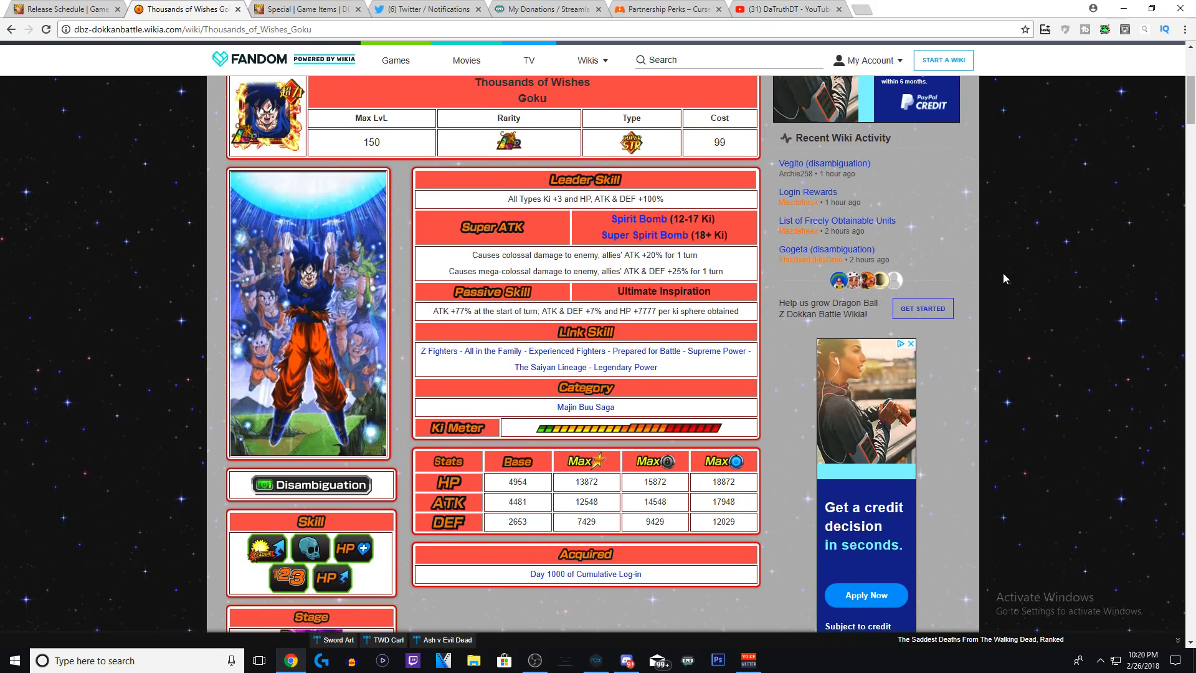